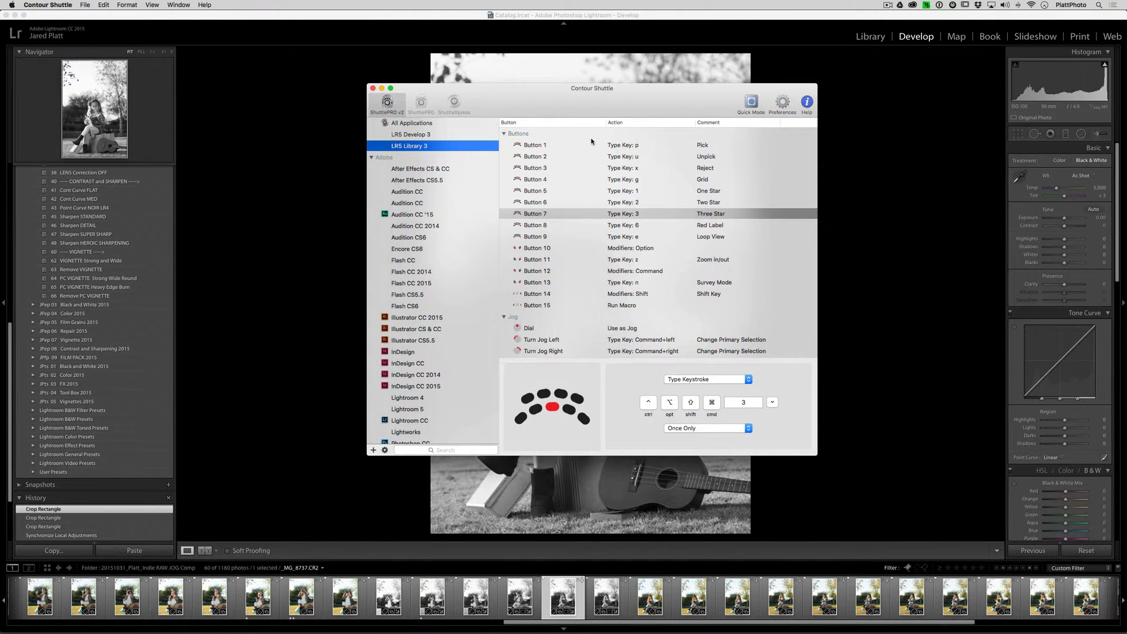
Review the LR5 Develop 3 then LR5 Library 3 button mappings in the settings list
click(398, 134)
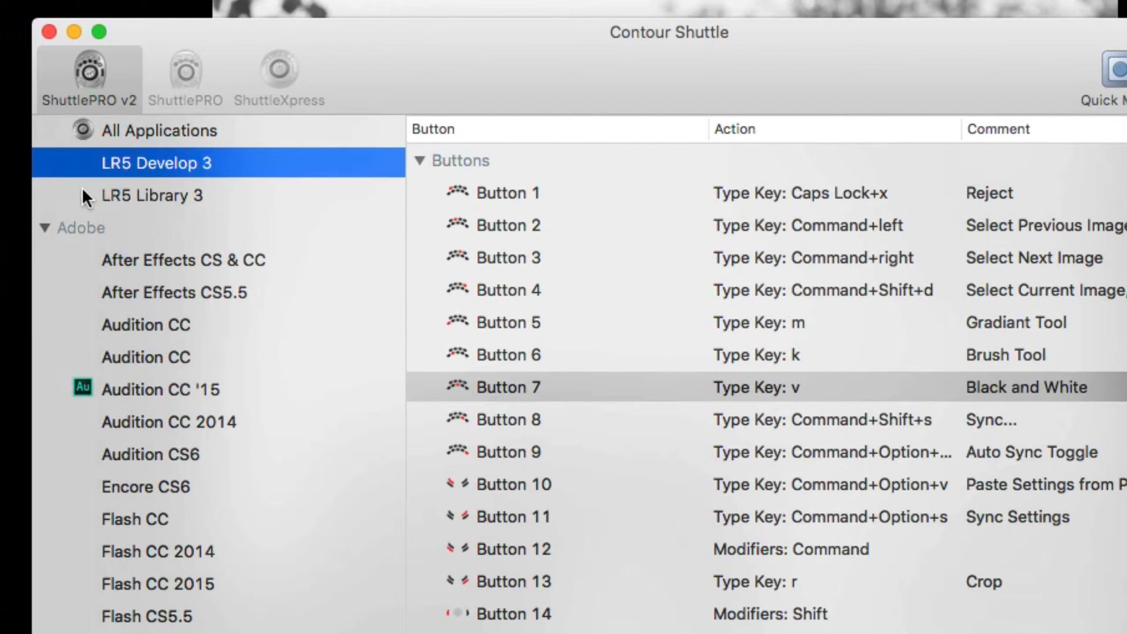
click(153, 196)
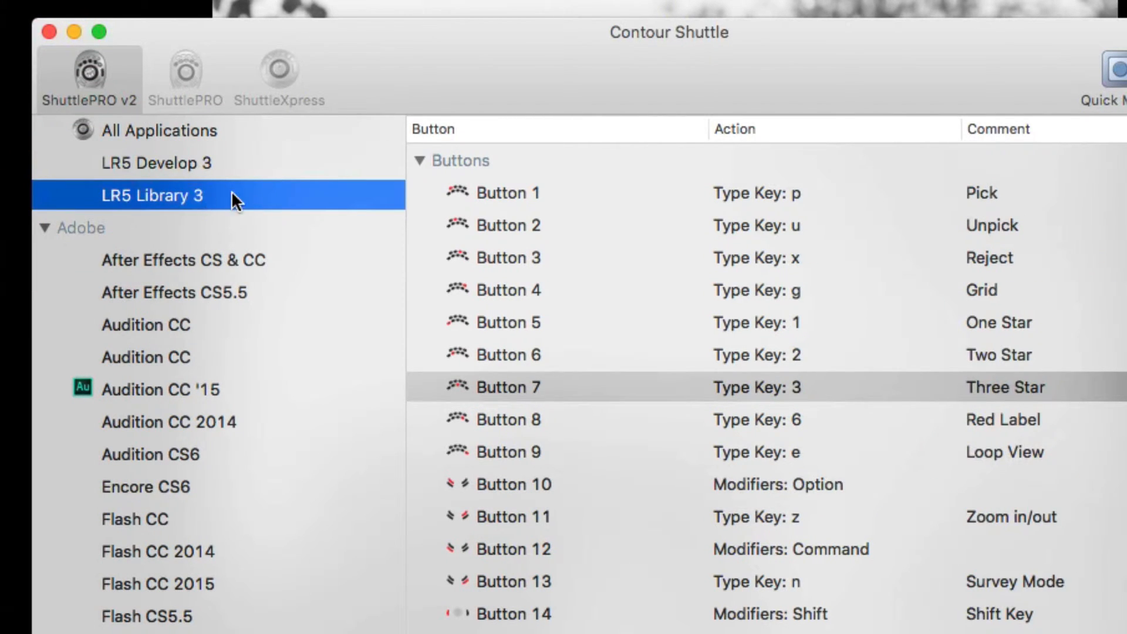
mouse_move(899, 345)
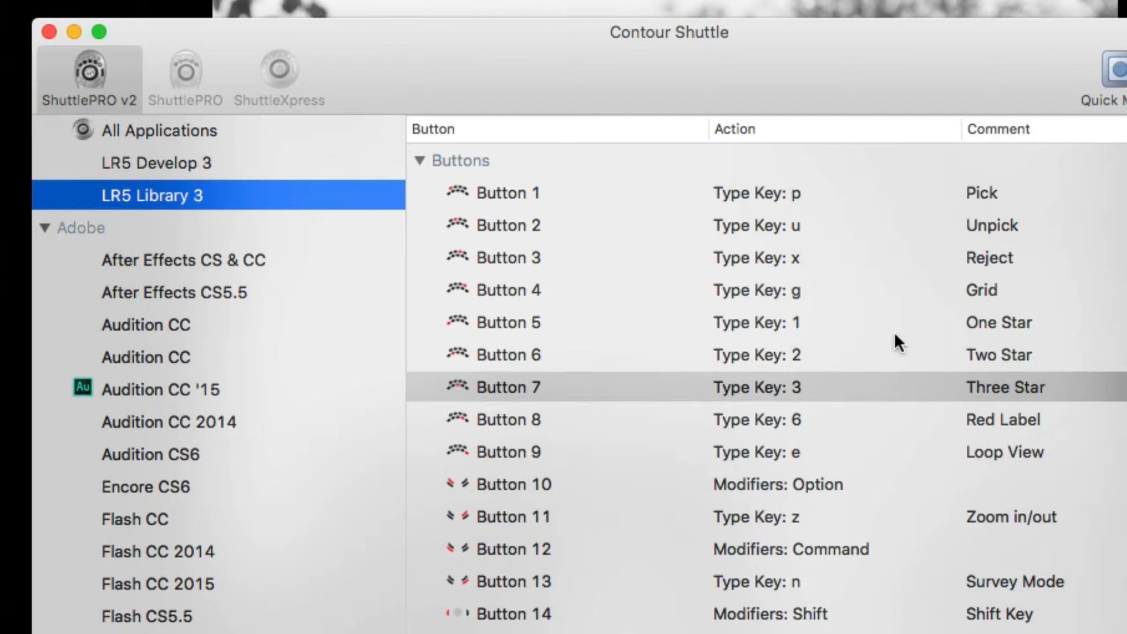
mouse_move(525, 283)
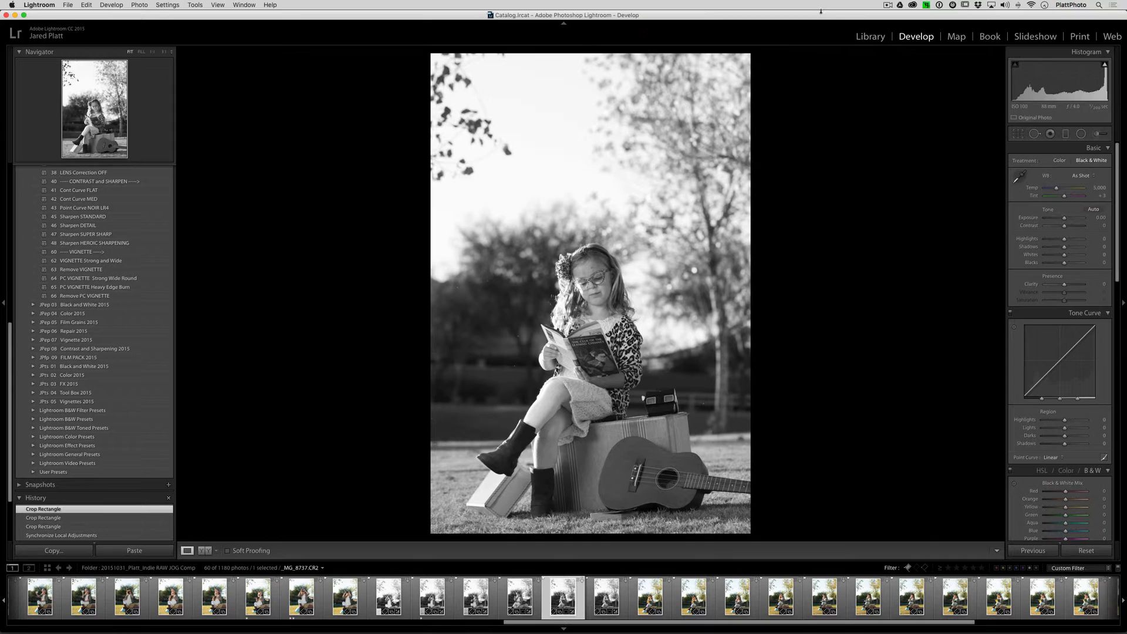
click(956, 4)
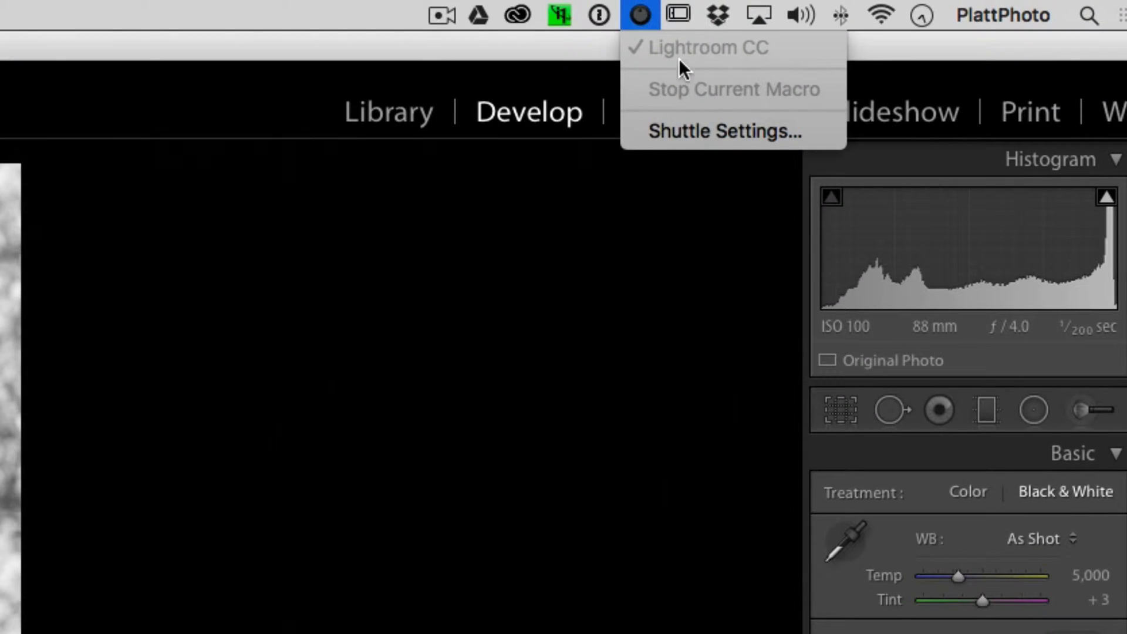
mouse_move(664, 54)
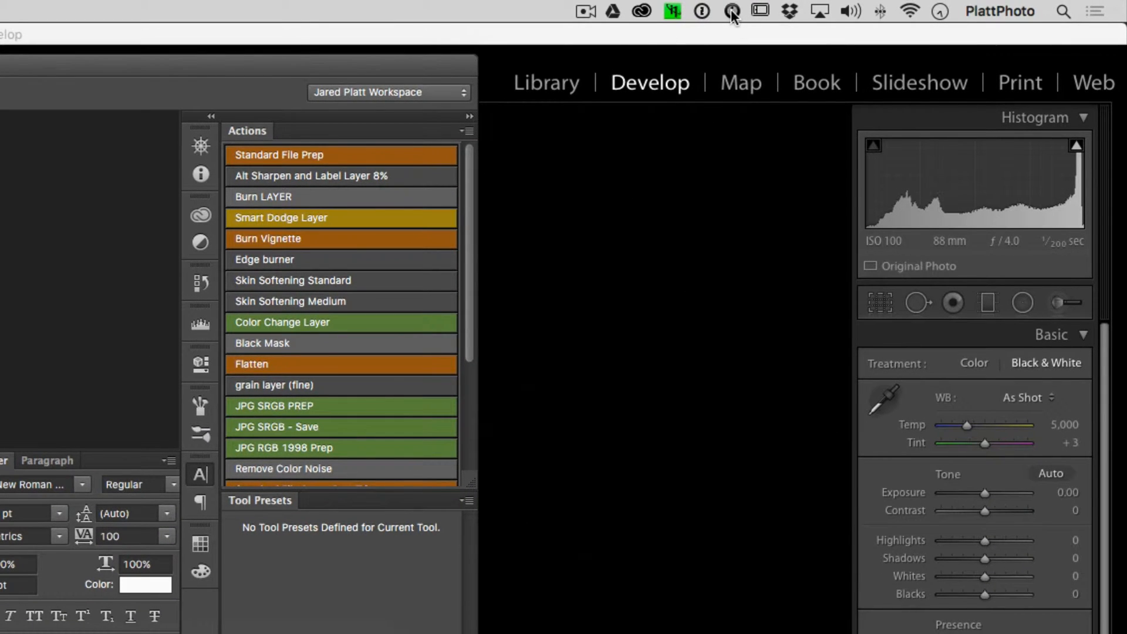
click(730, 12)
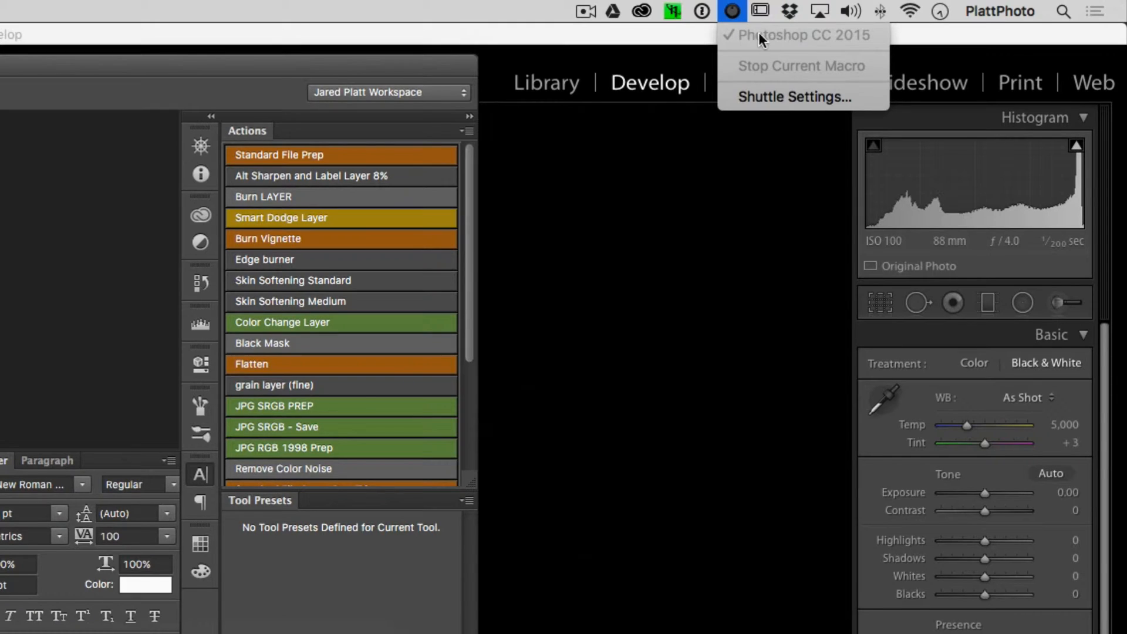
mouse_move(853, 44)
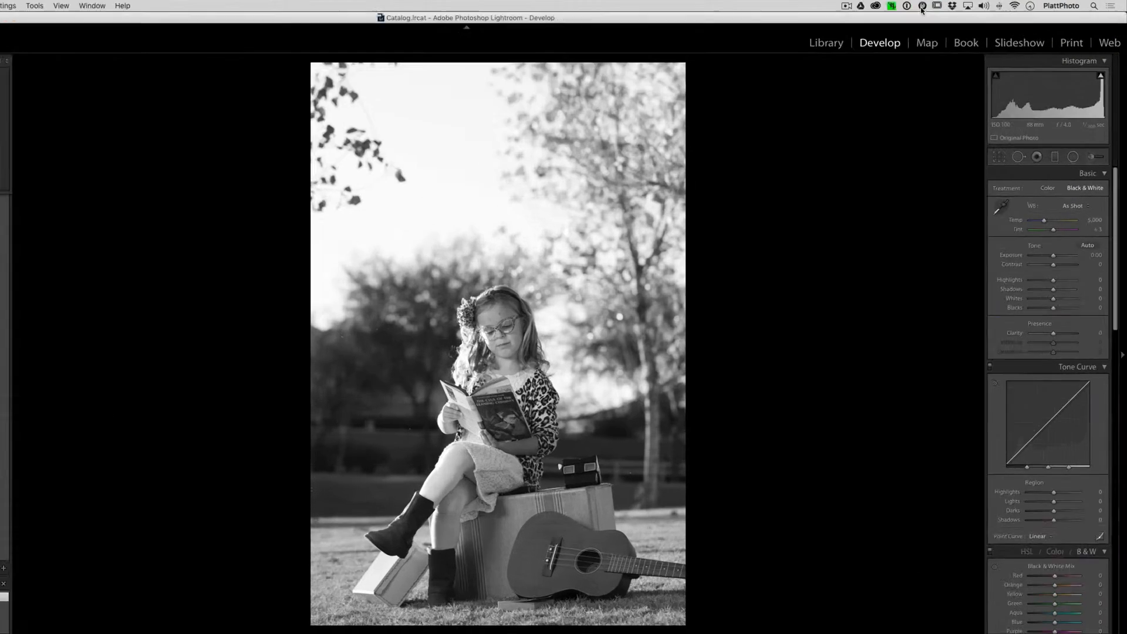
Bring up Shuttle Settings from the menu bar and start an Import Settings file pick
click(922, 6)
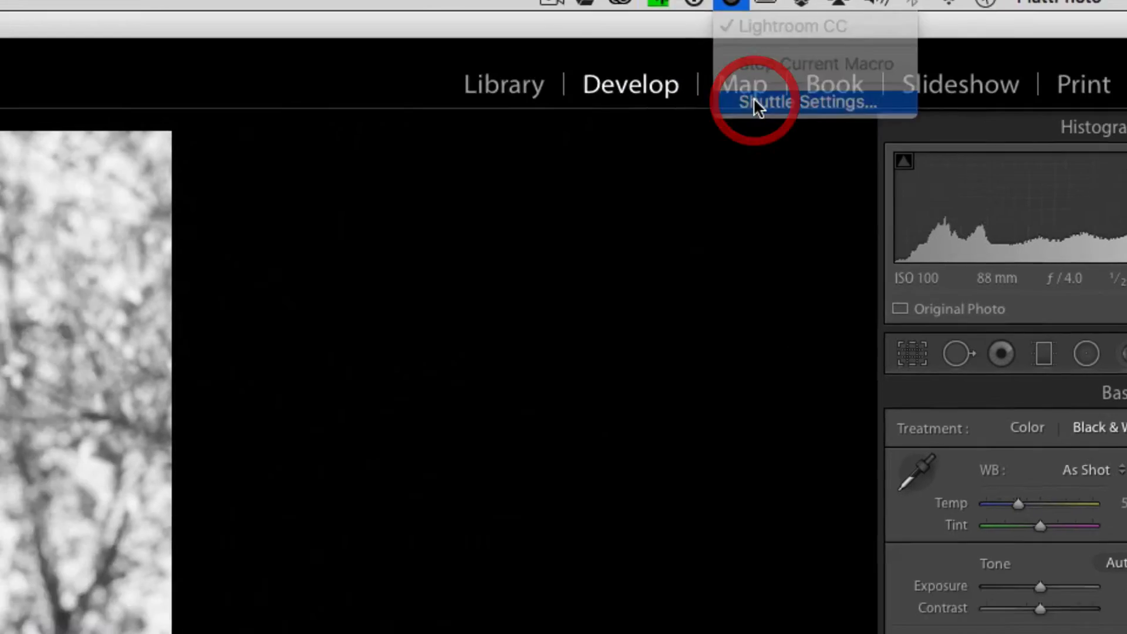
click(811, 101)
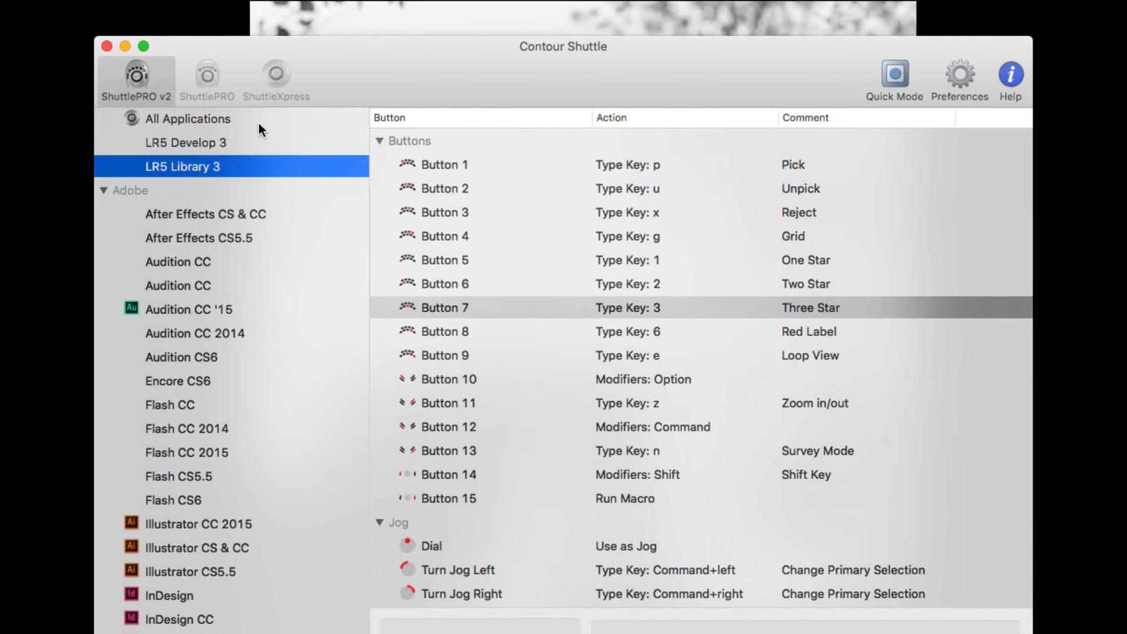
mouse_move(136, 75)
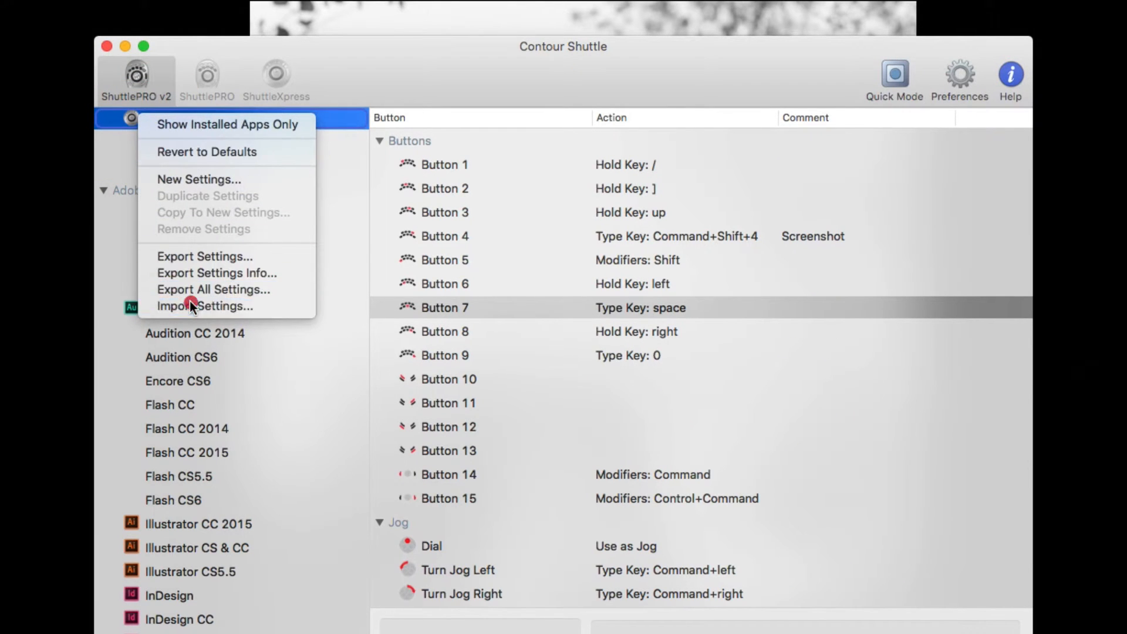
click(205, 305)
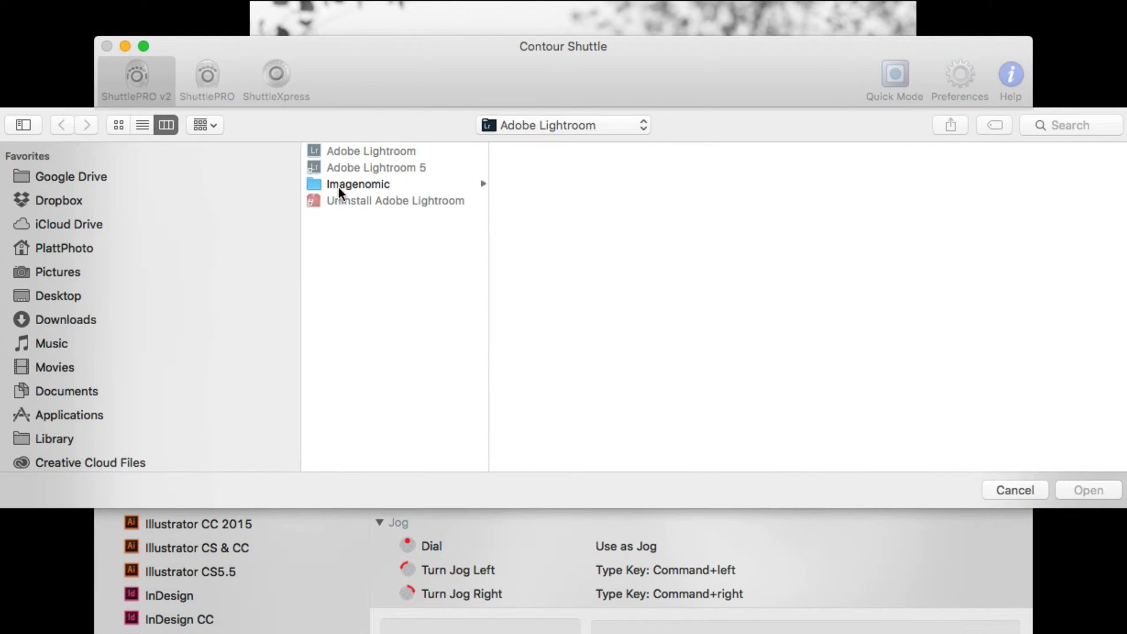
Import LRCC Develop.shuttleSettings from Desktop/Shuttle Pro 2 Settings/Shuttle Pro 2 LRCC, keeping both Lightroom CC sets
click(59, 296)
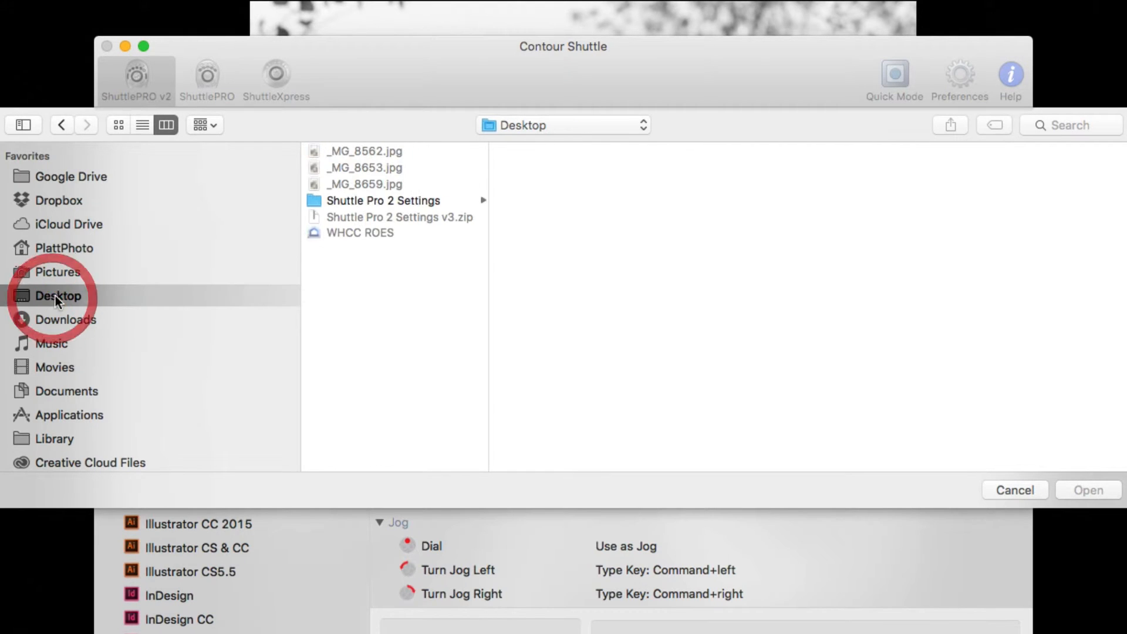
click(383, 201)
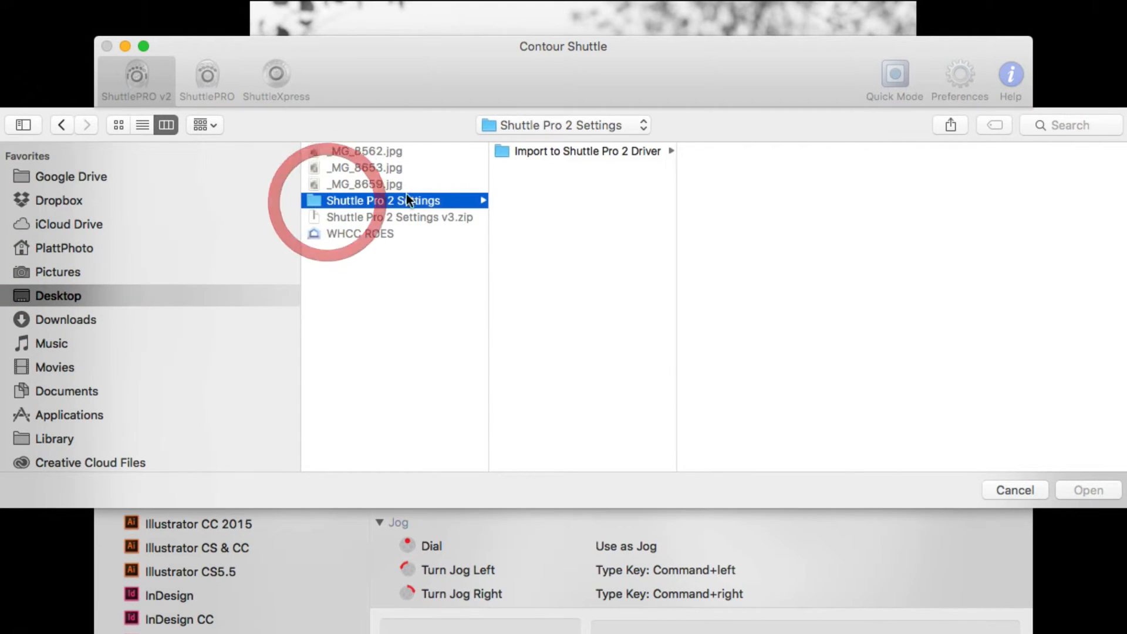
click(582, 152)
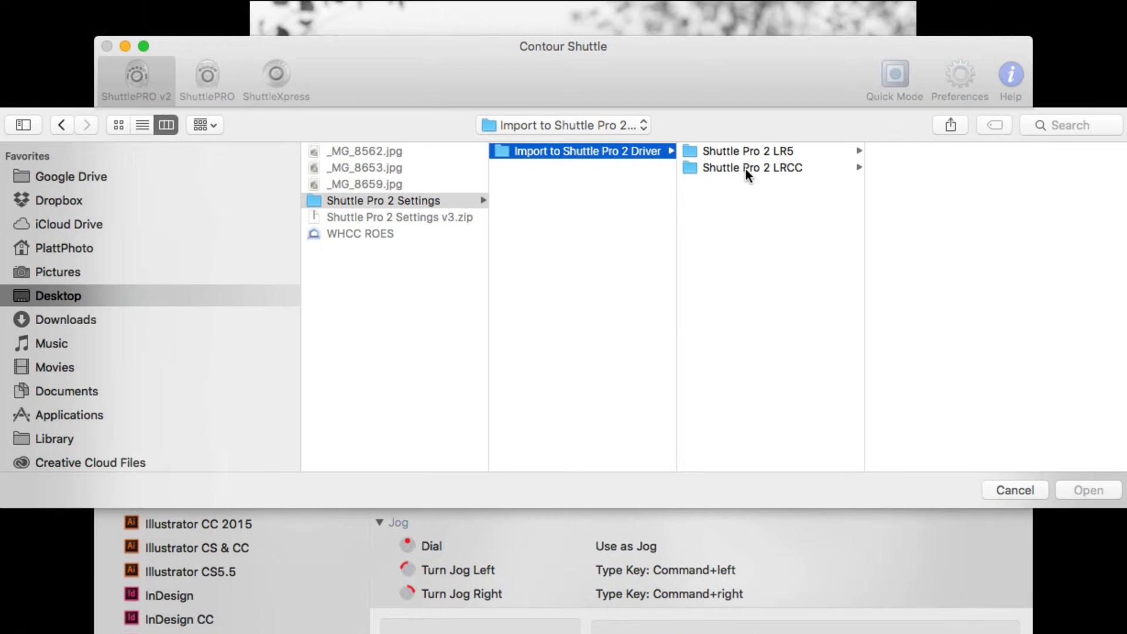
click(751, 168)
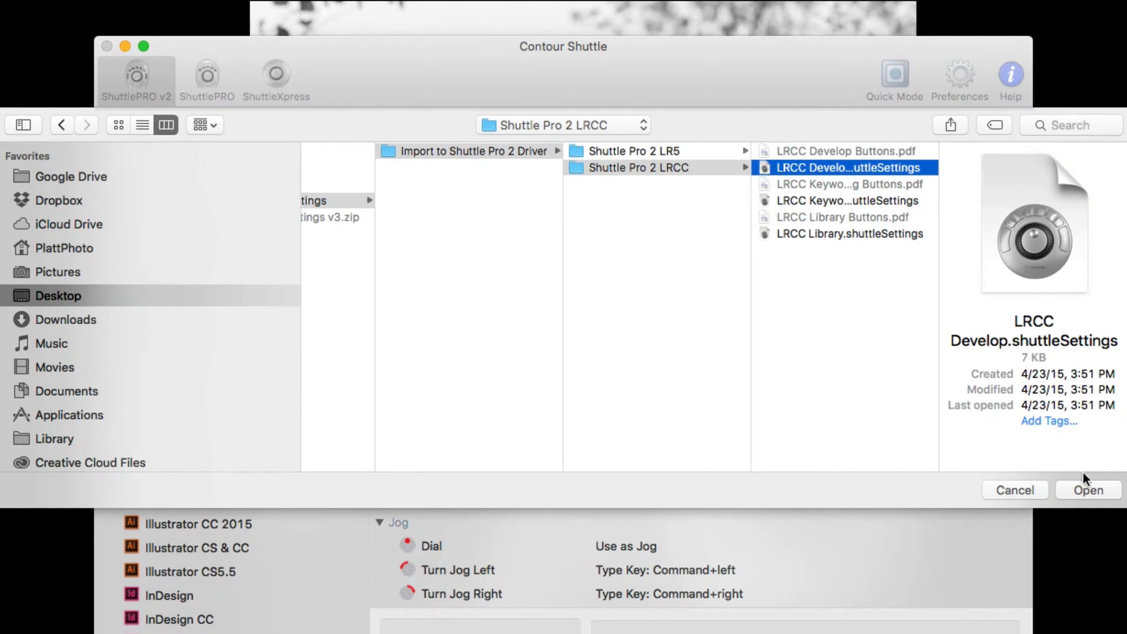
click(1087, 489)
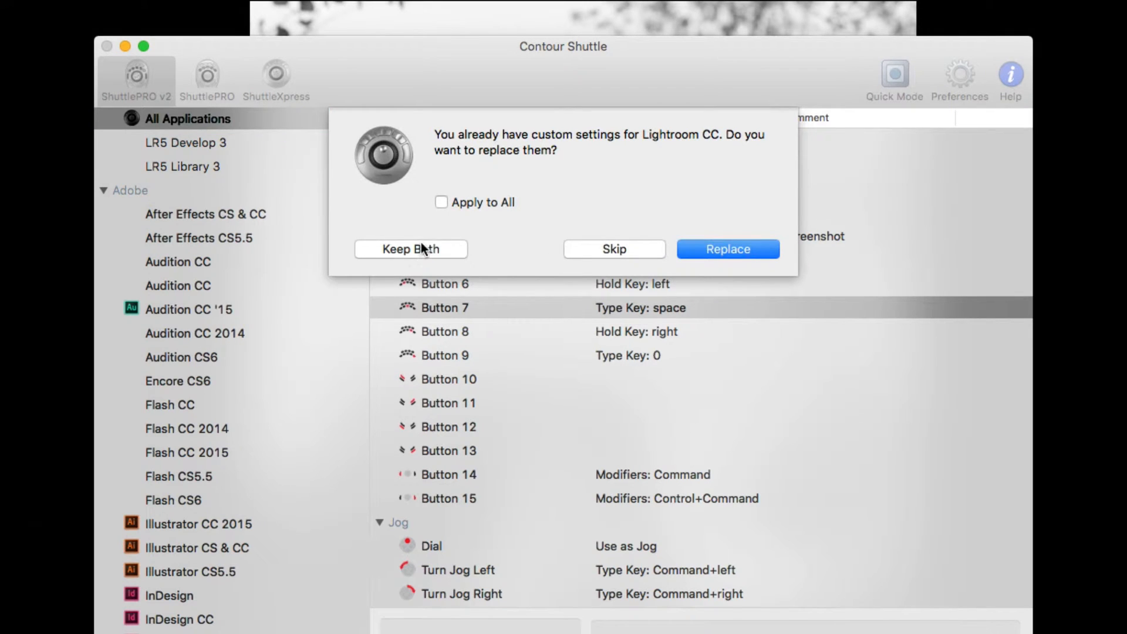
mouse_move(237, 191)
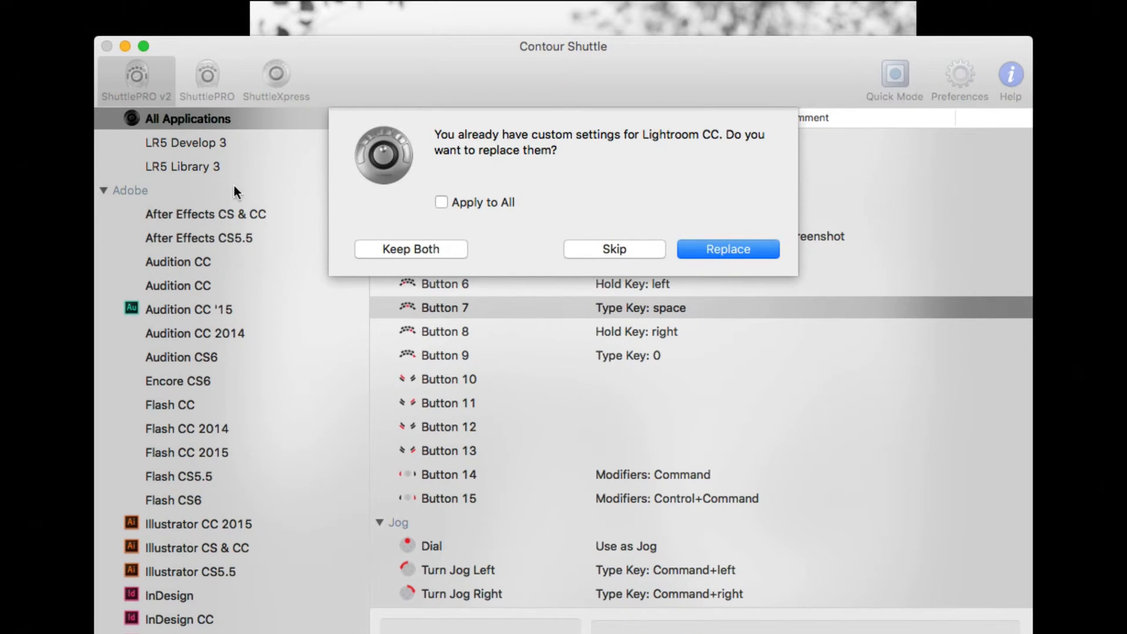
click(726, 249)
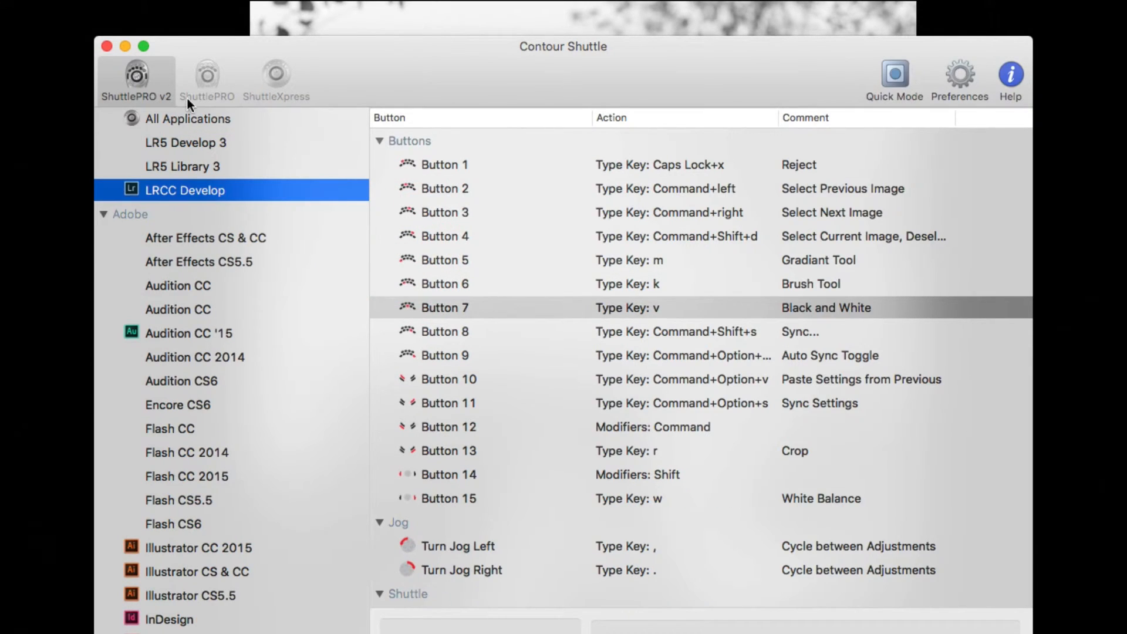
Import the LRCC Keywording.shuttleSettings file via All Applications > Import Settings
right_click(188, 118)
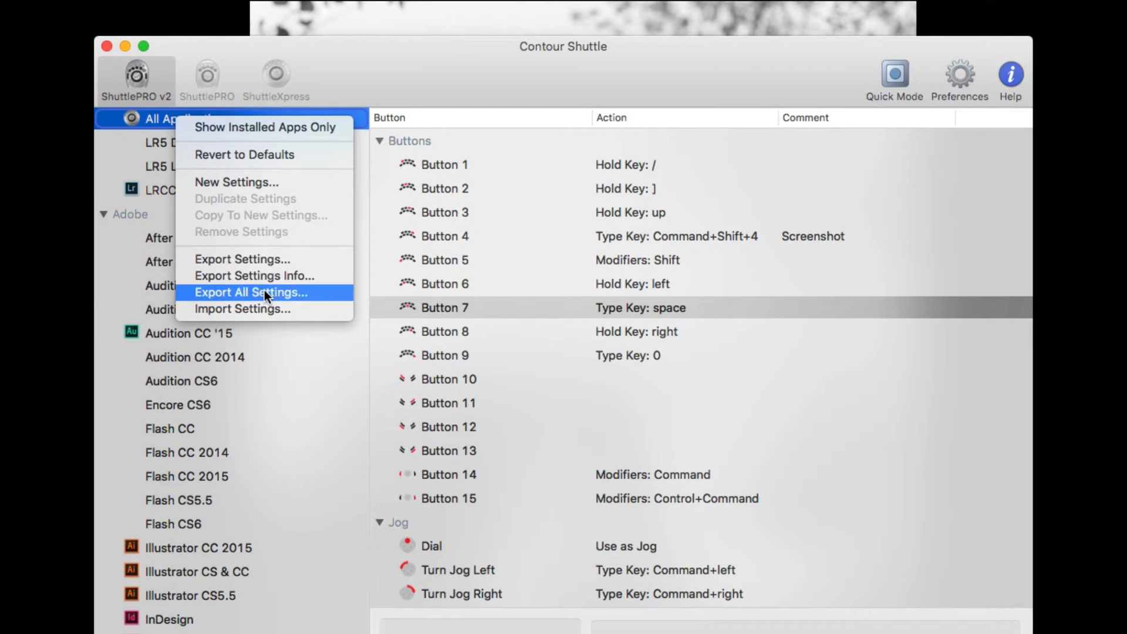
click(250, 293)
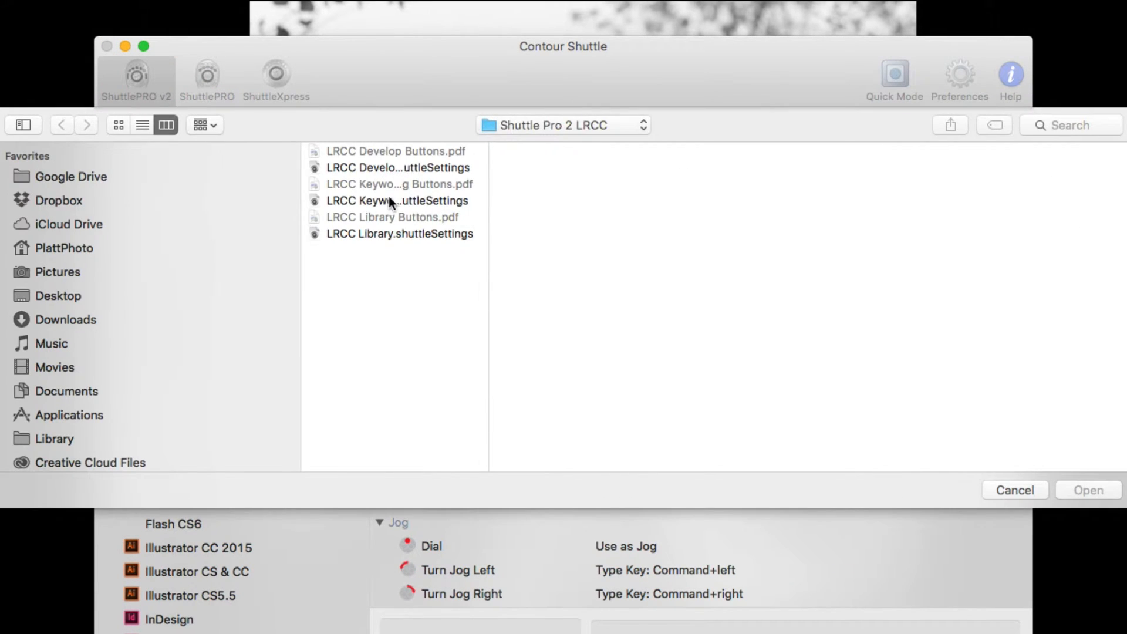
click(396, 201)
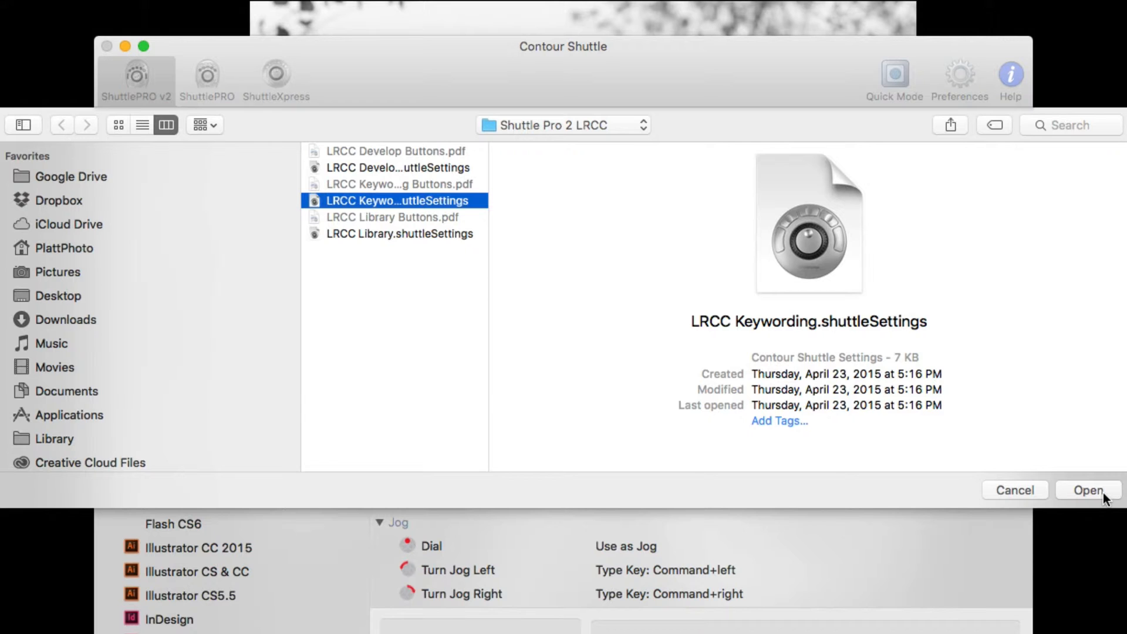
mouse_move(1082, 494)
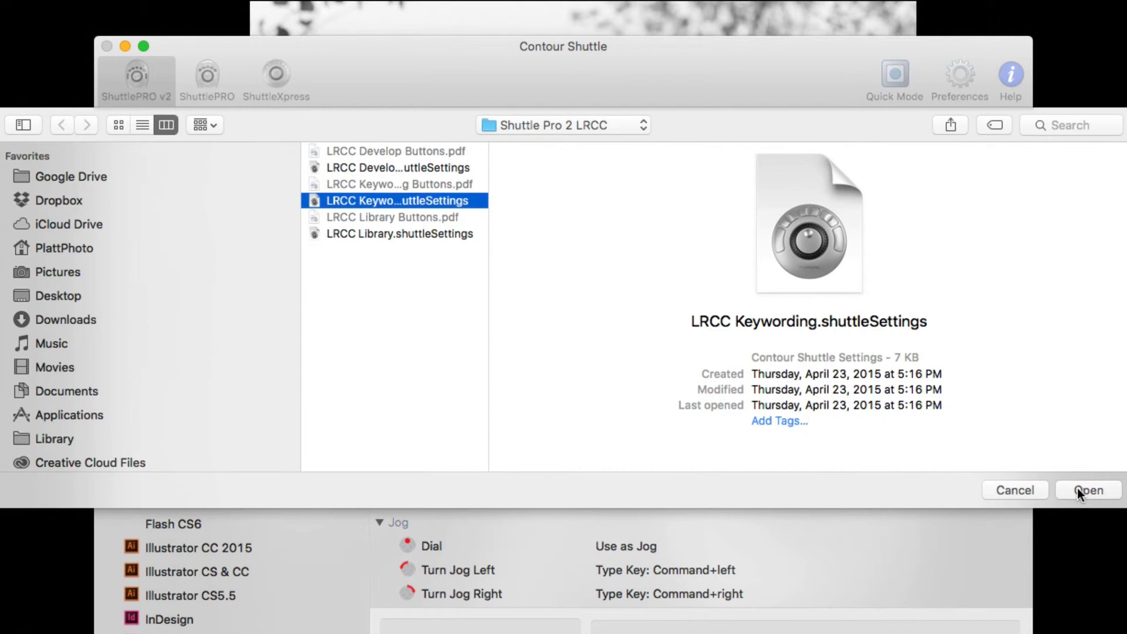
click(1088, 490)
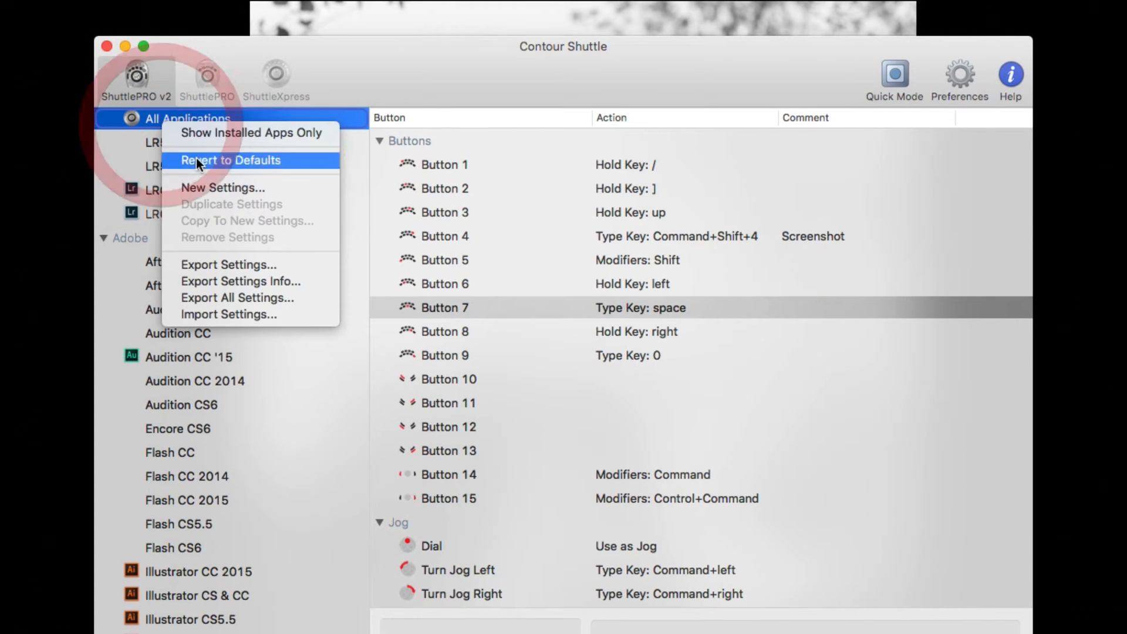
Import the LRCC Library.shuttleSettings file the same way
click(229, 314)
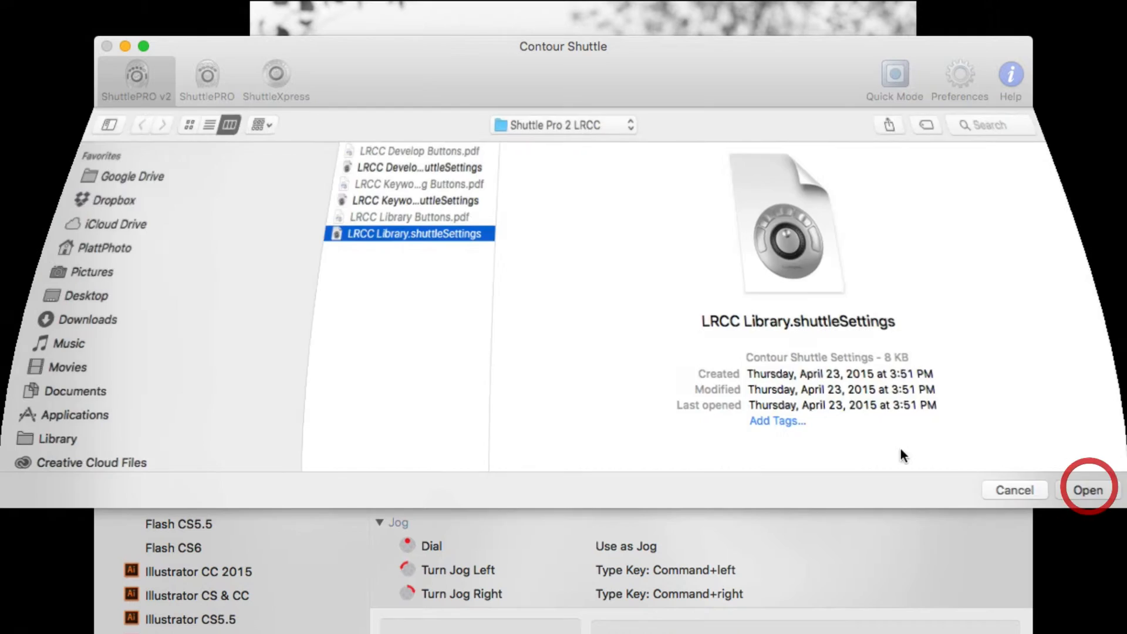
click(1087, 490)
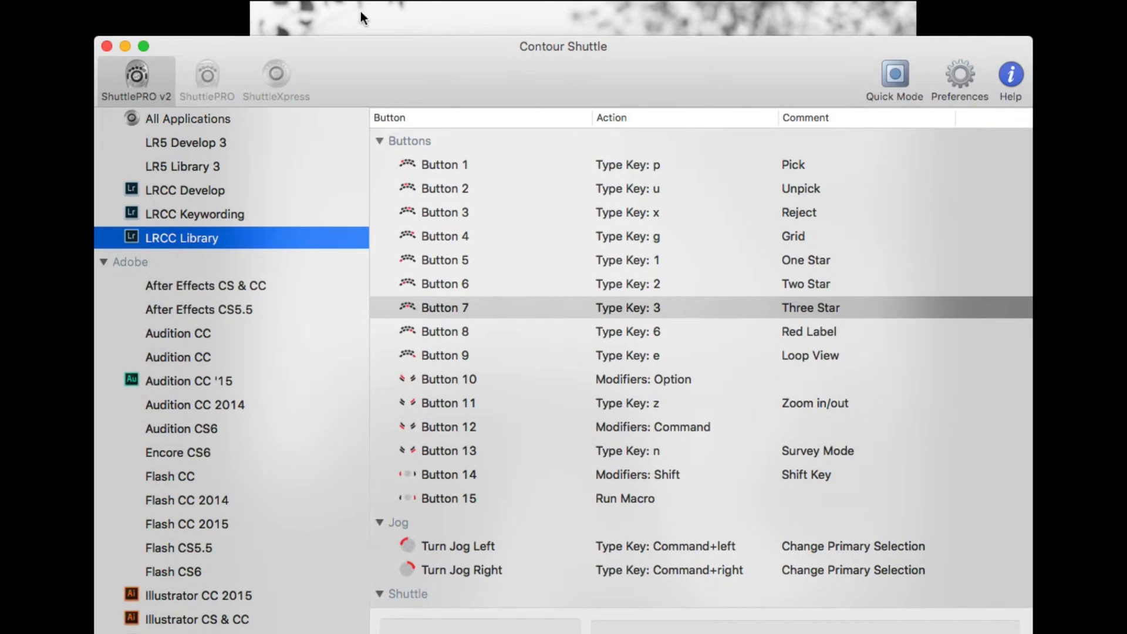
Choose Copy To New Settings for the LR5 Develop 3 set from its right-click options
click(184, 142)
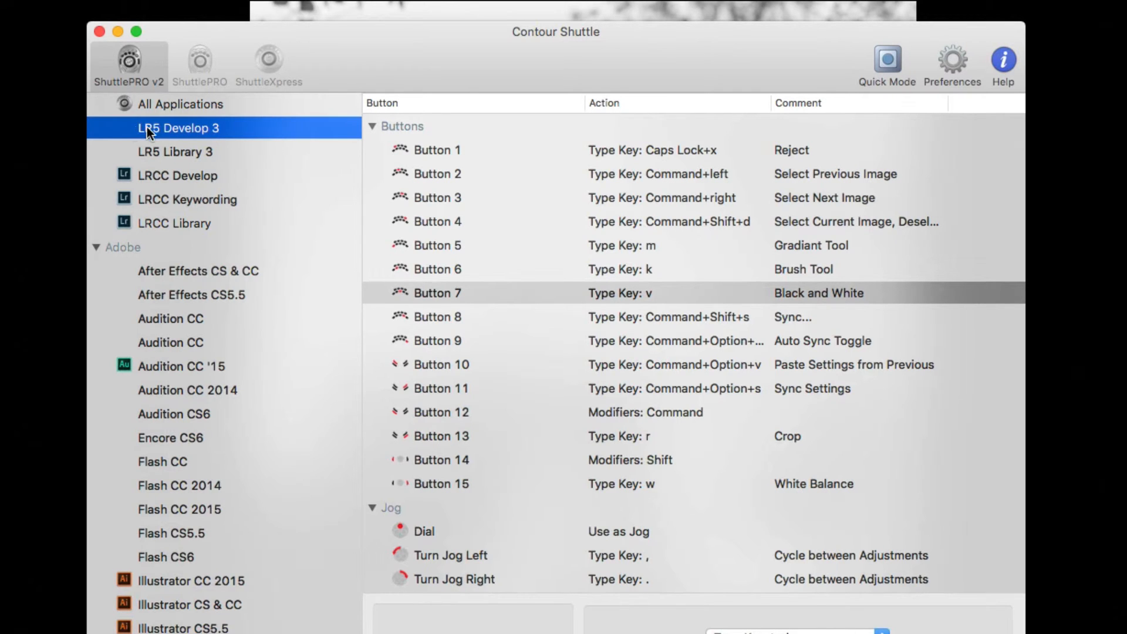
mouse_move(225, 137)
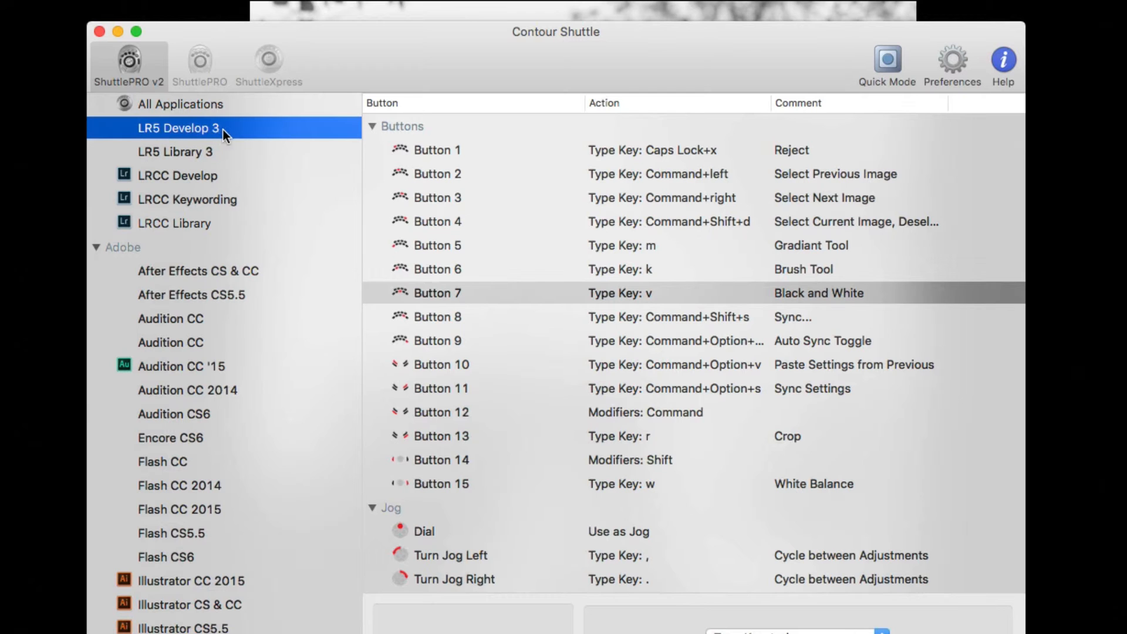
right_click(180, 129)
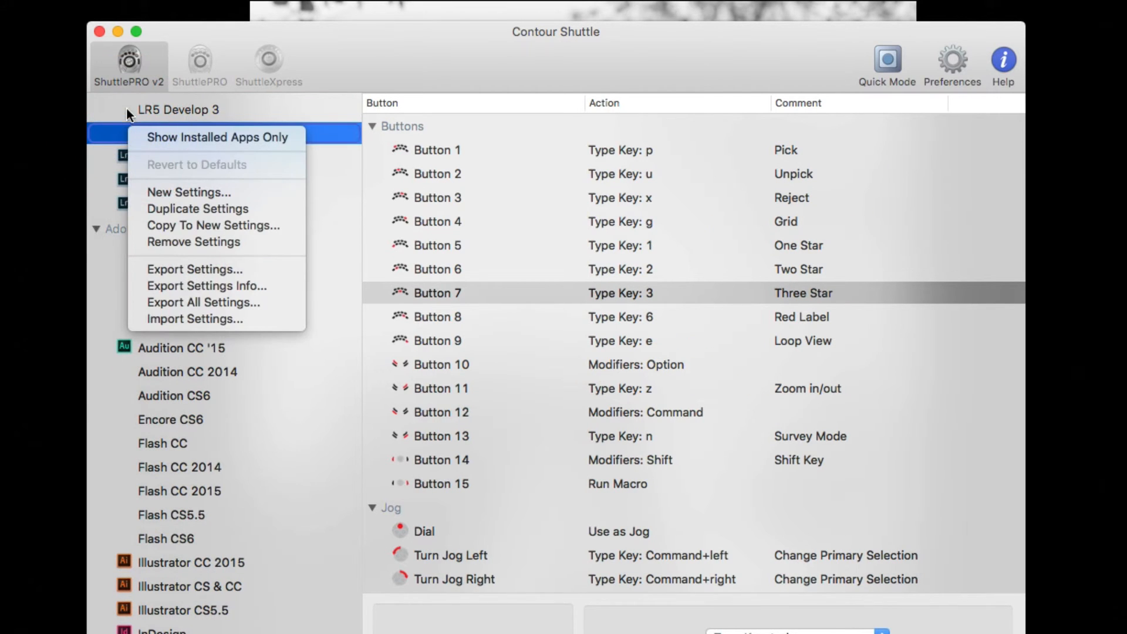
click(178, 109)
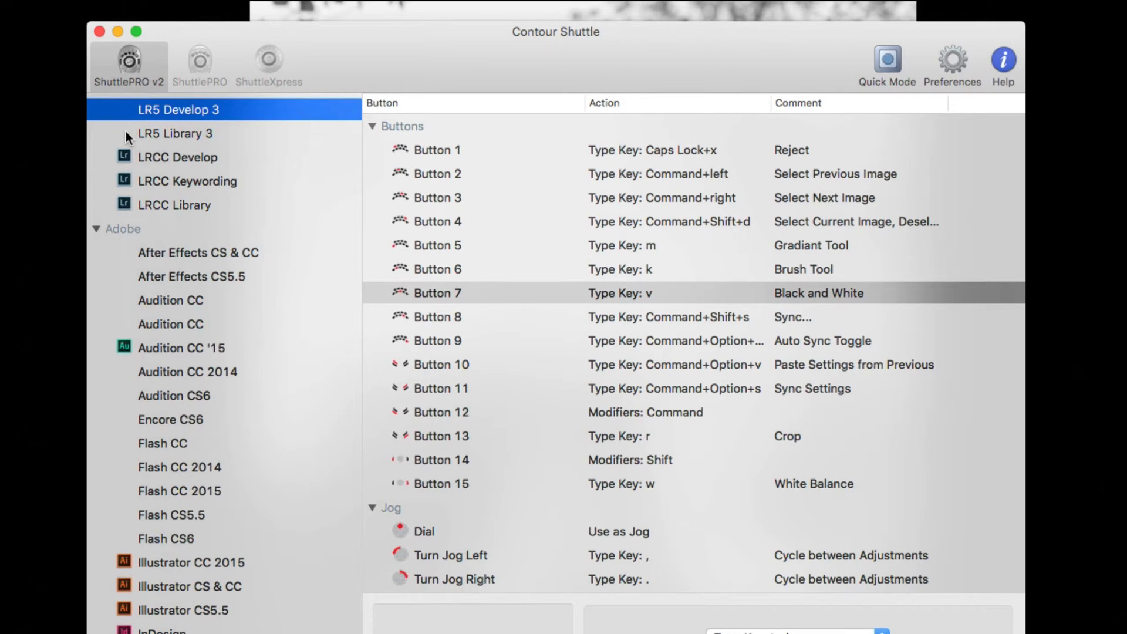
right_click(177, 109)
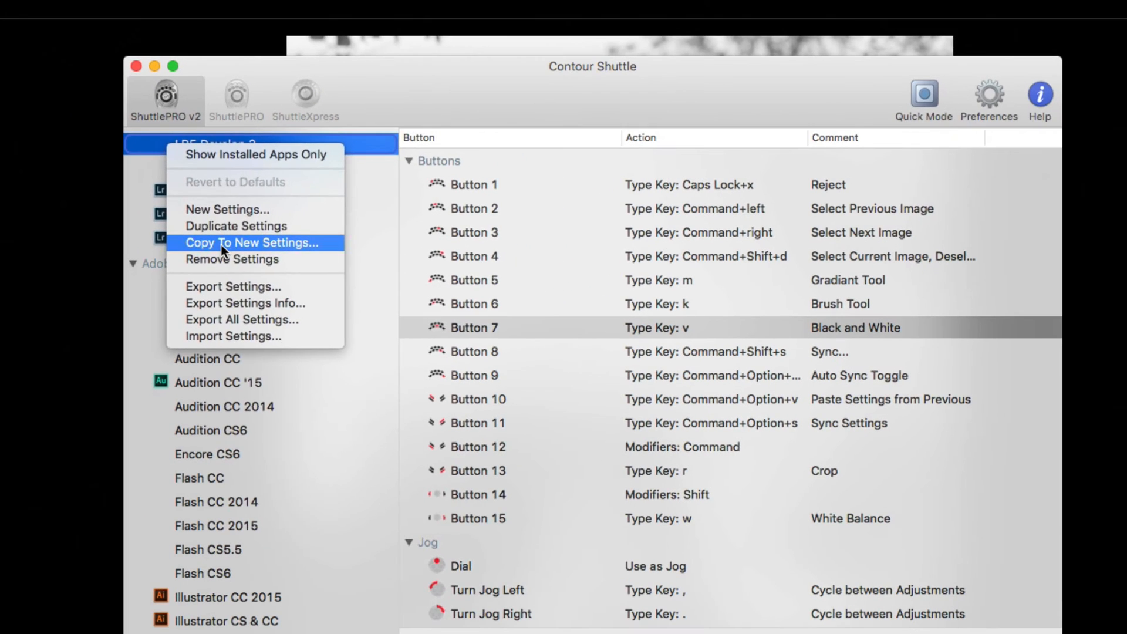
click(252, 242)
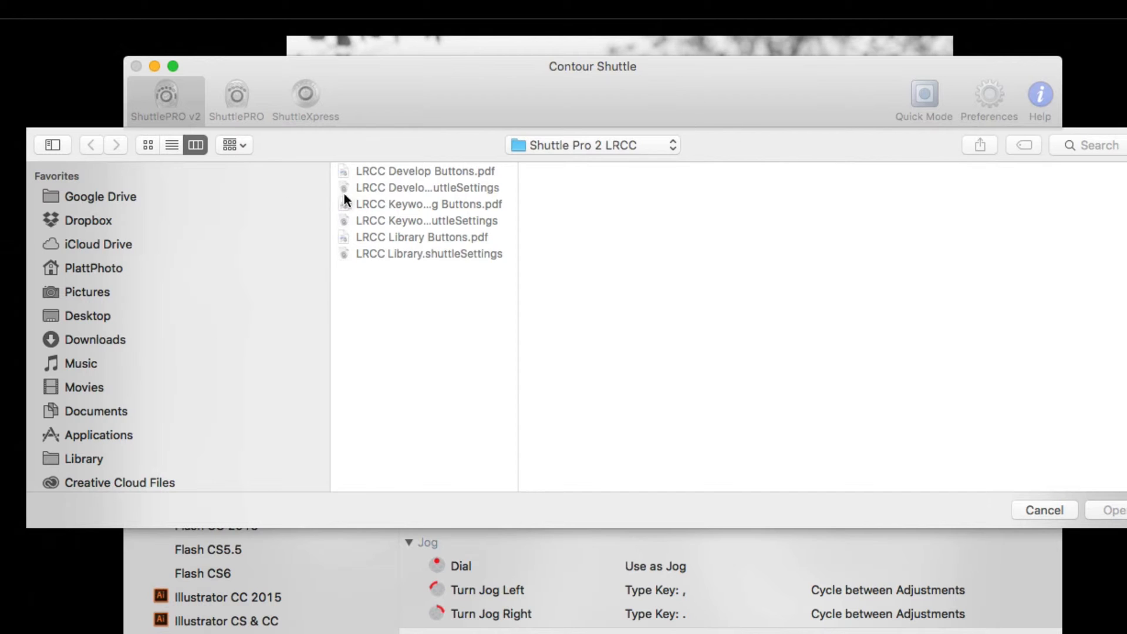
mouse_move(501, 289)
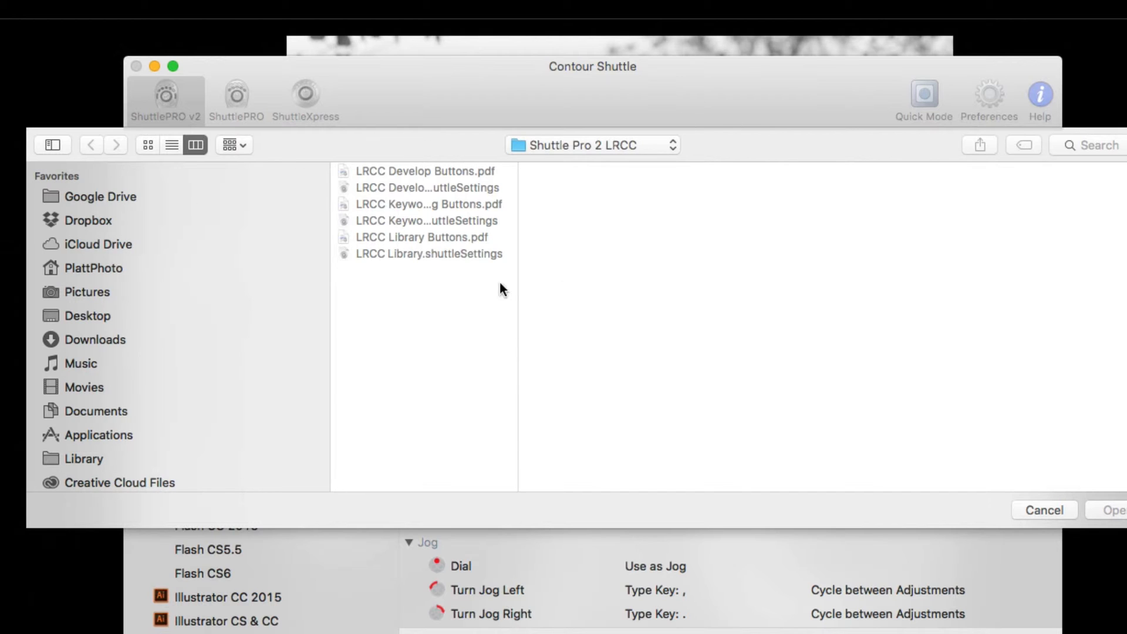
mouse_move(60, 466)
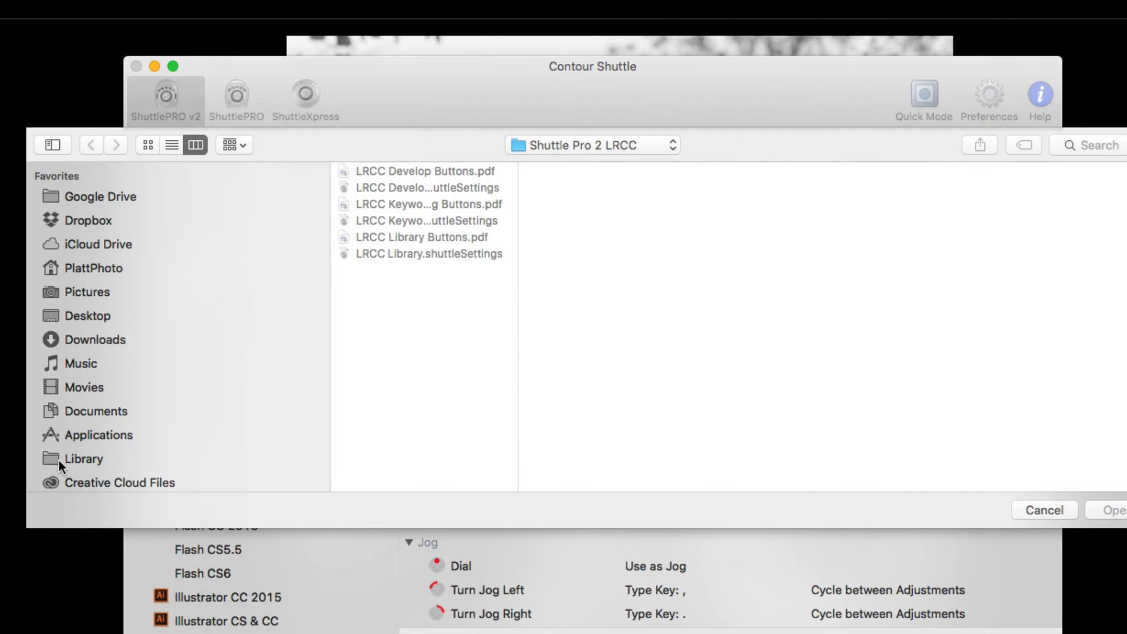
Pick Adobe Lightroom in Applications > Adobe Lightroom as the new set's target application
click(97, 435)
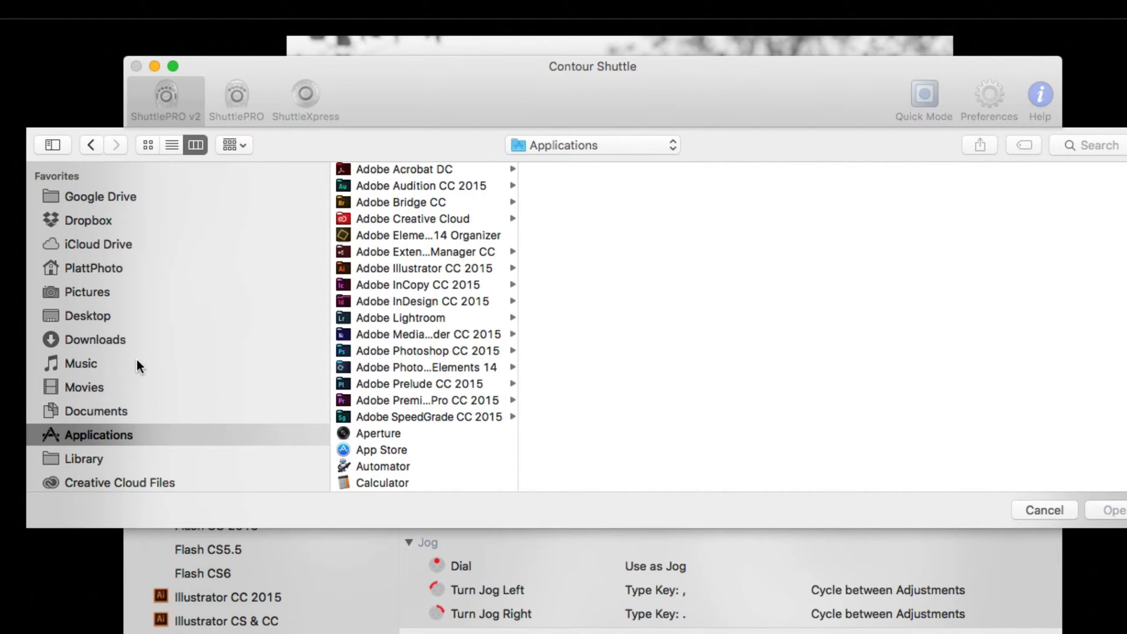
mouse_move(255, 318)
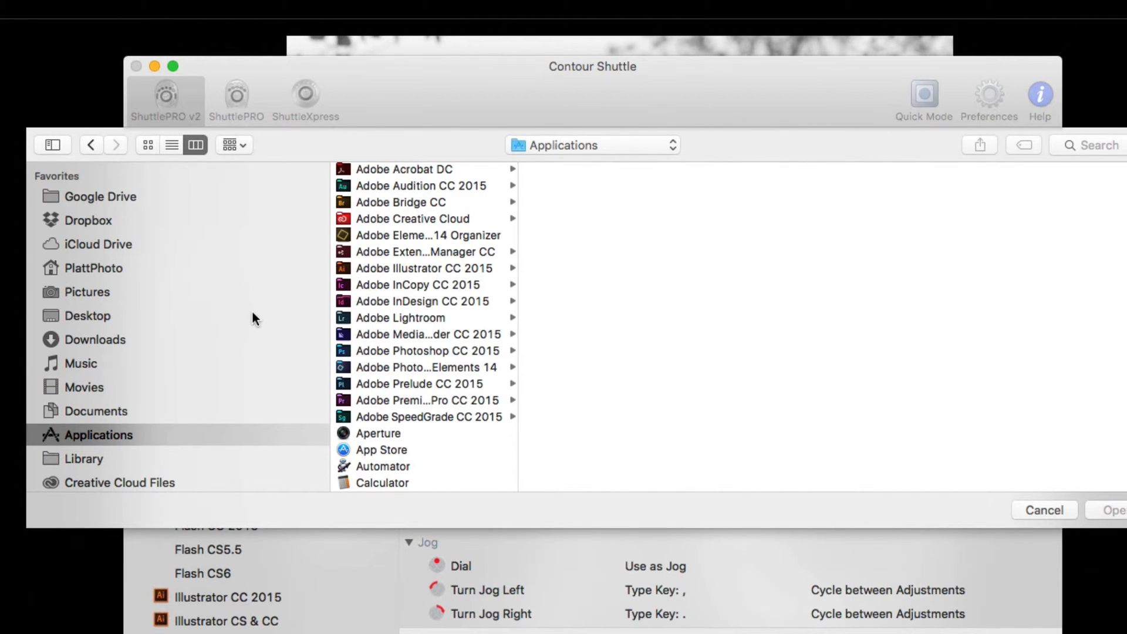
click(399, 318)
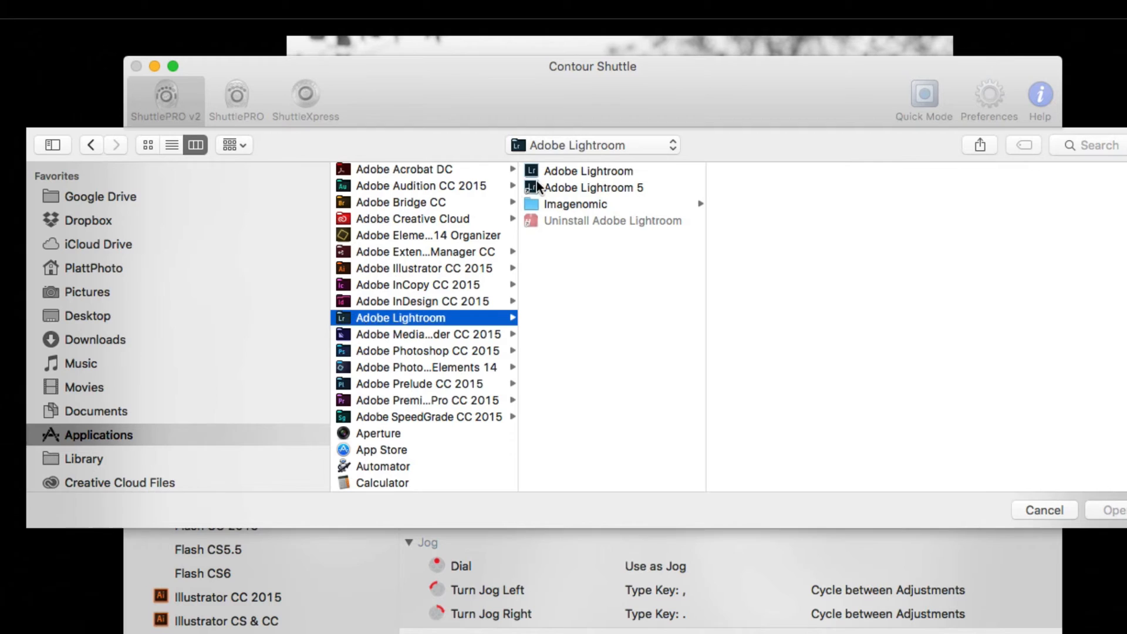
click(588, 172)
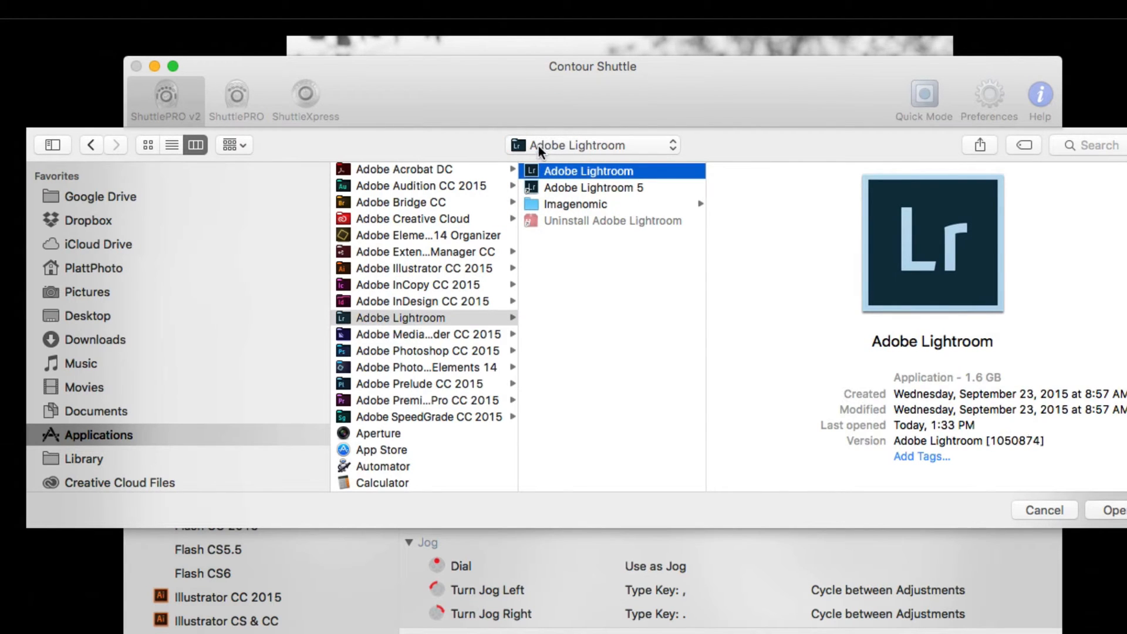
mouse_move(943, 368)
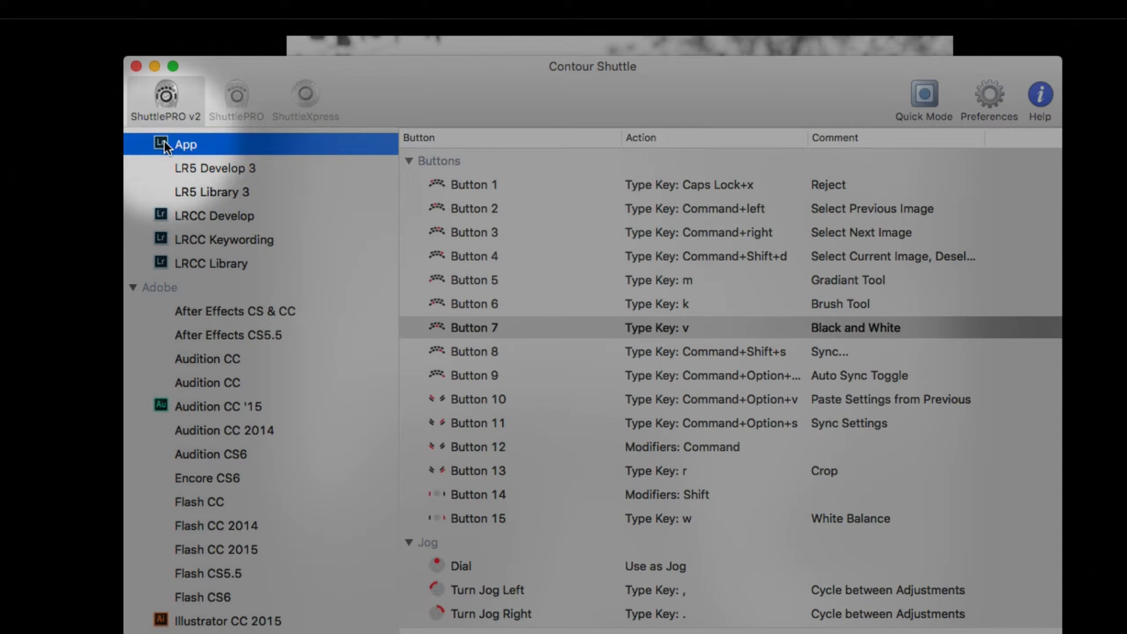
Rename the new App entry to Old LR 5 Develop Settings and reselect it in the list
click(186, 144)
text(Old LR 5)
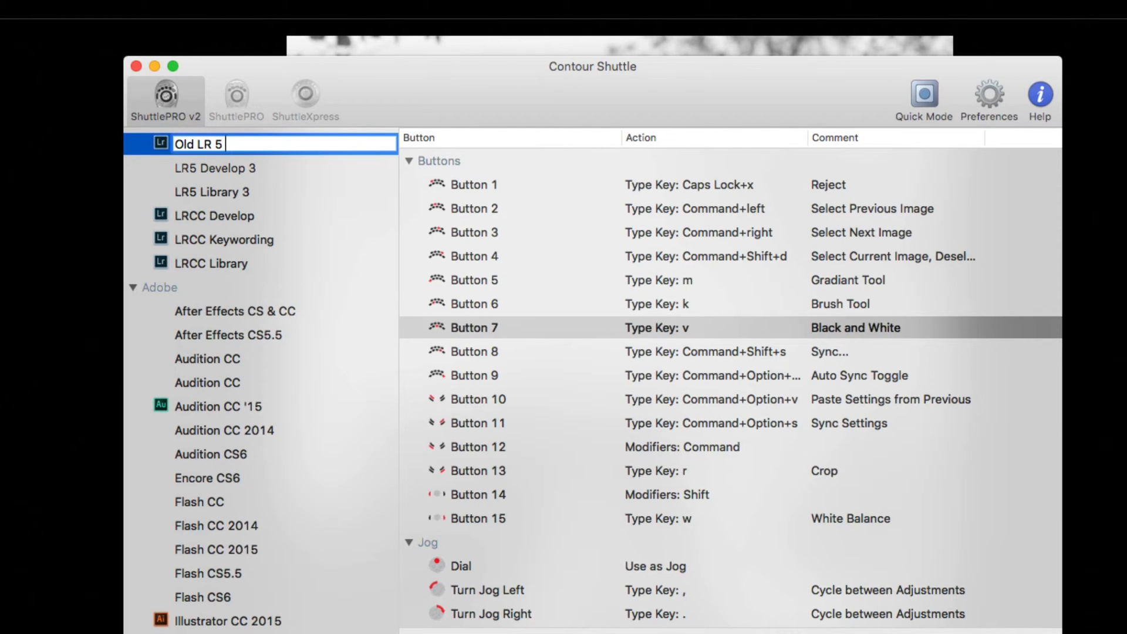
text(Develop Settings)
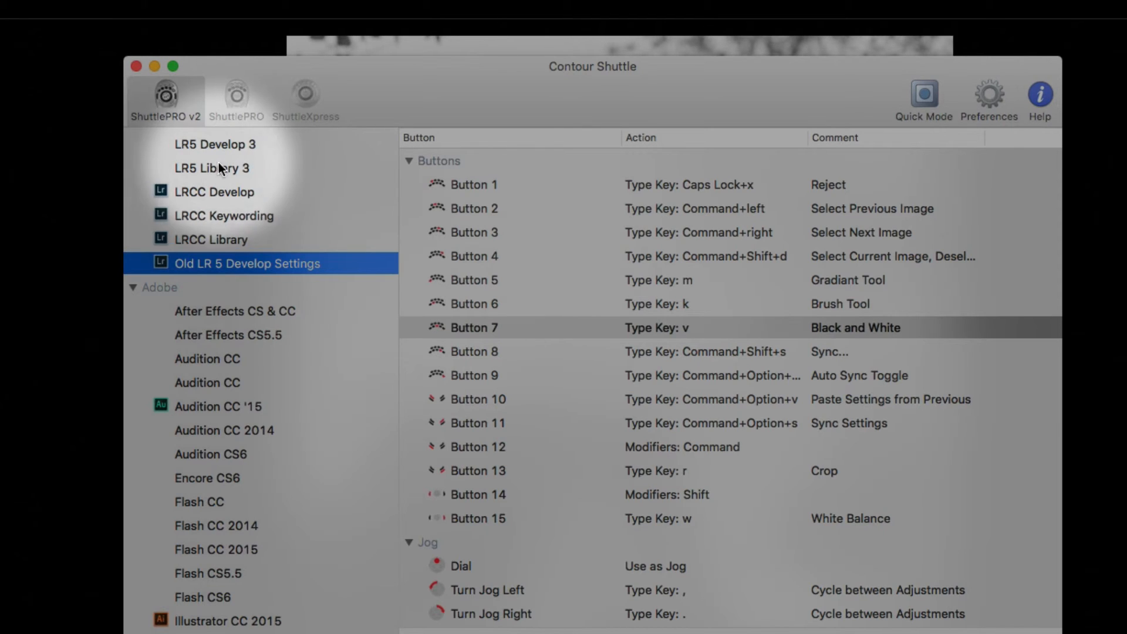
click(215, 144)
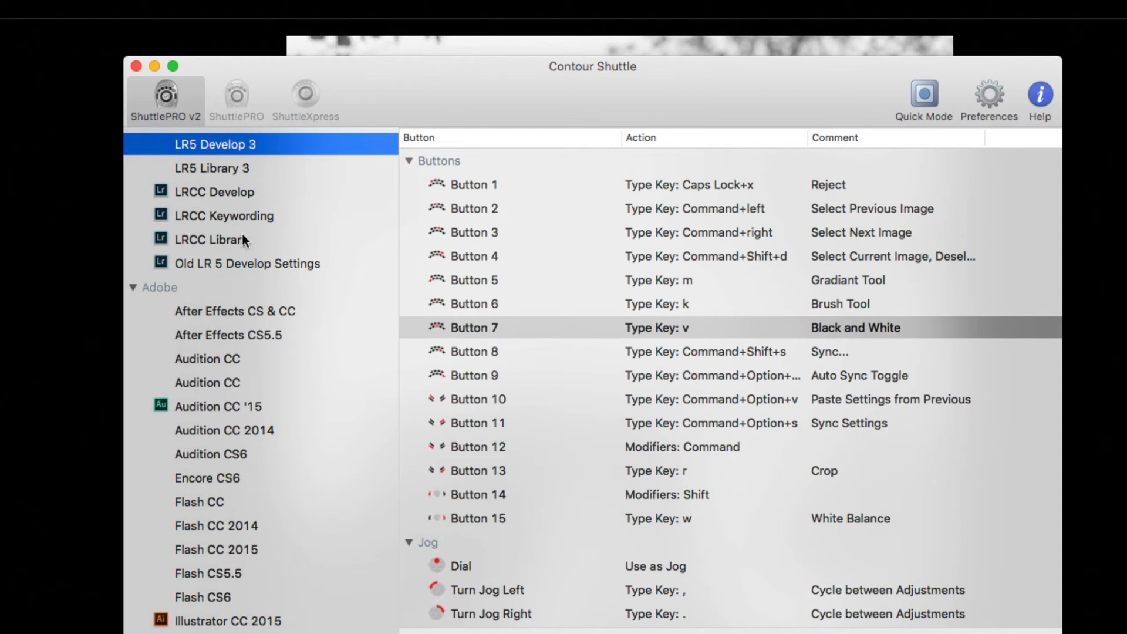
click(247, 264)
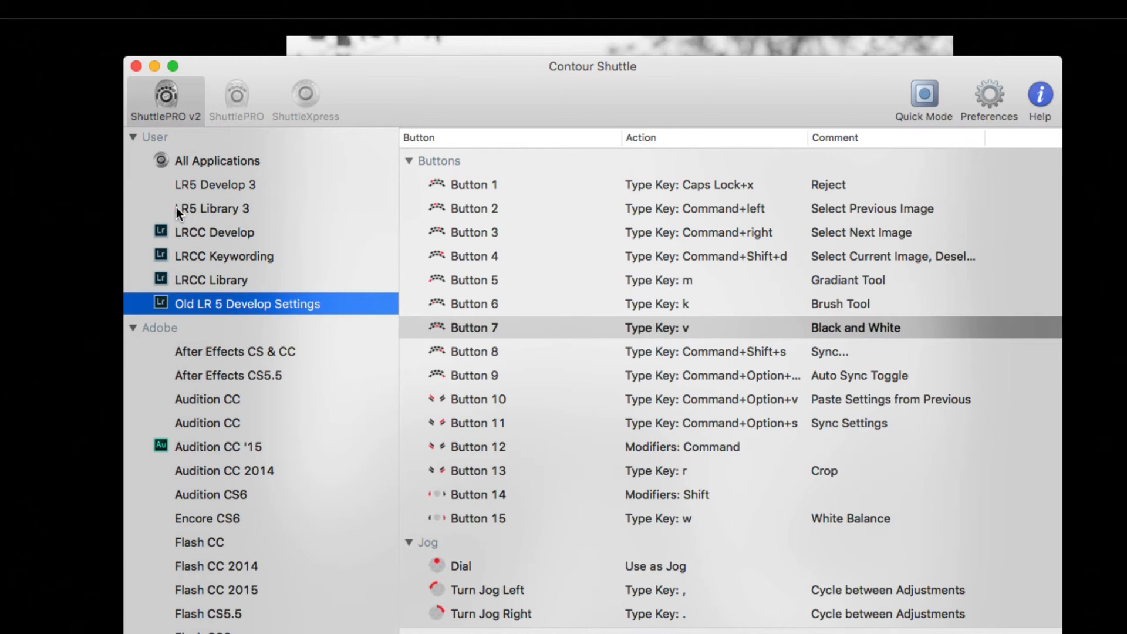
Copy the LR5 Library 3 set to new settings targeting the Adobe Lightroom application
click(213, 209)
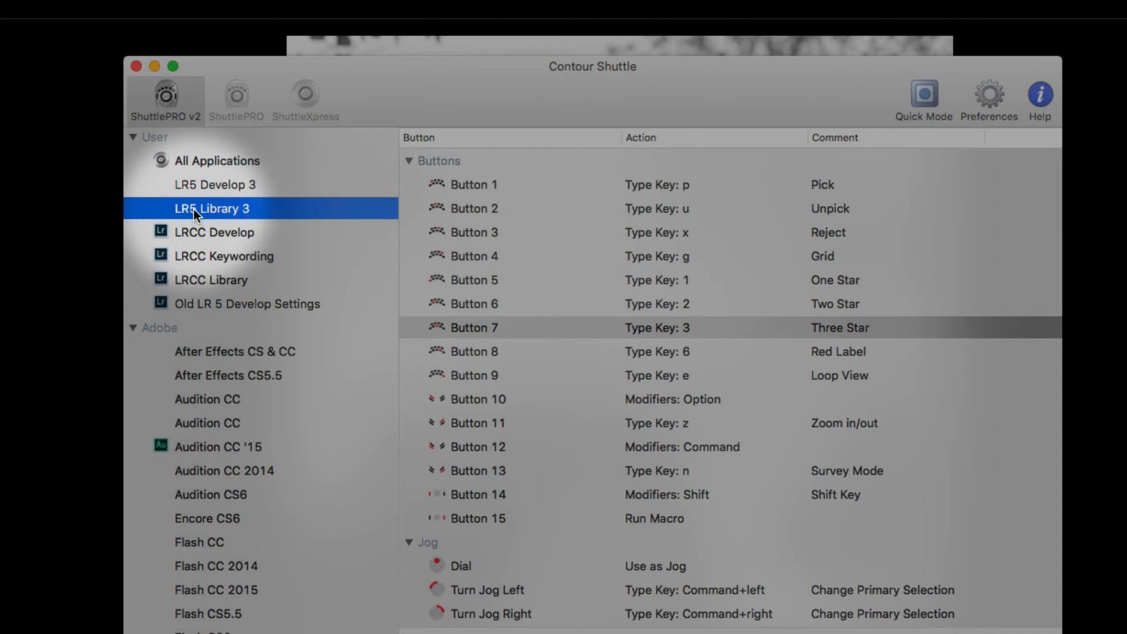
mouse_move(173, 213)
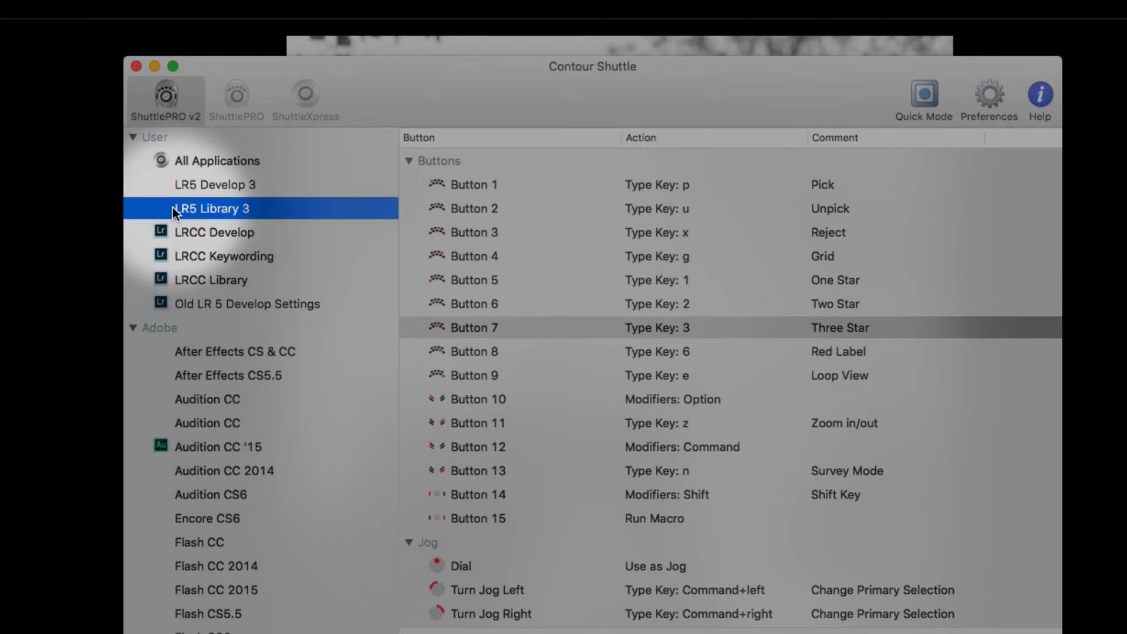
right_click(211, 209)
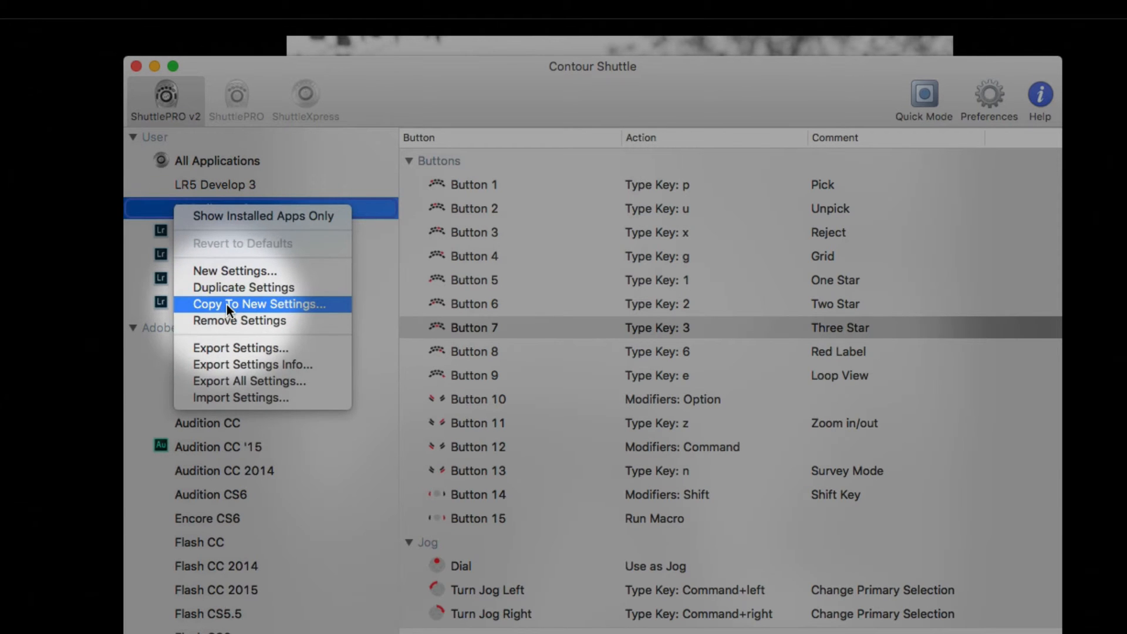
click(258, 303)
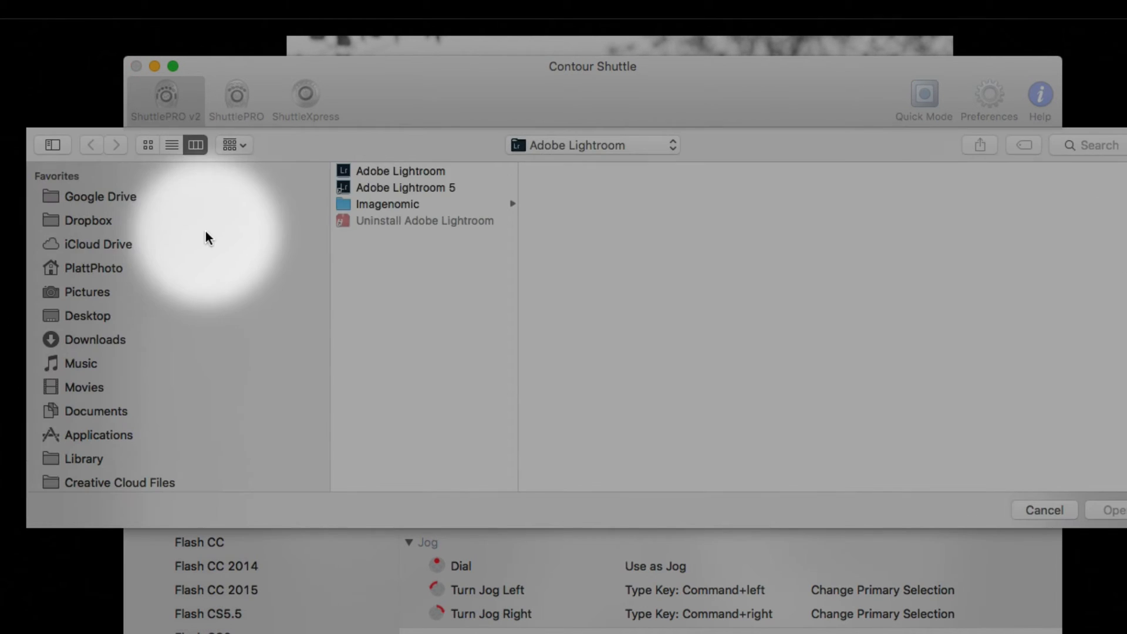
click(400, 171)
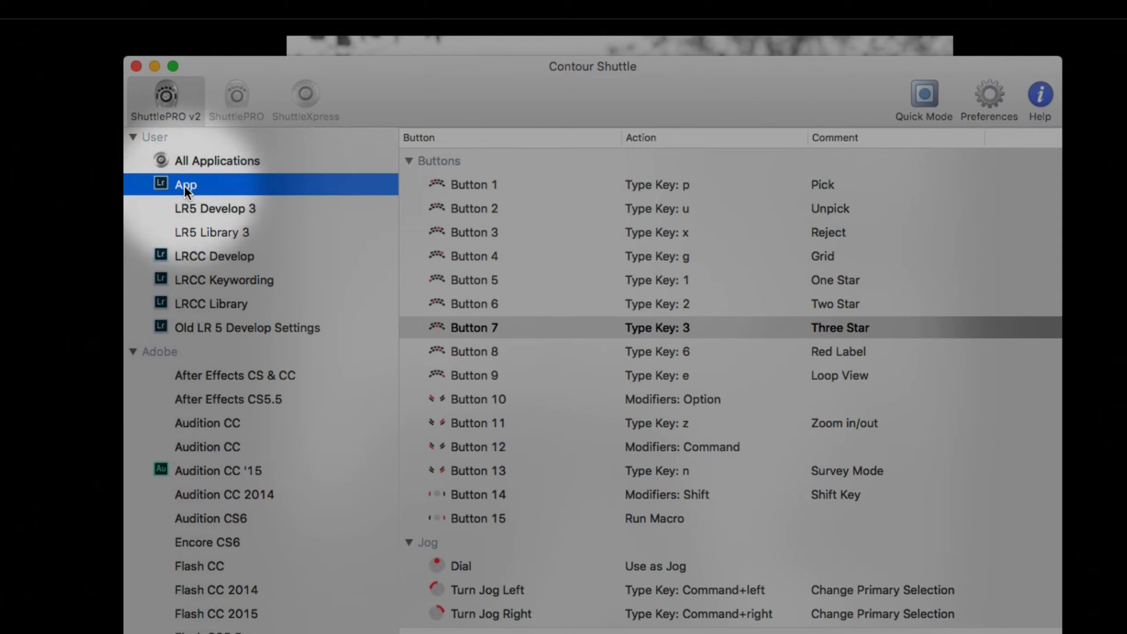
Rename the new App entry to Old LR5 Library Settings
double_click(186, 184)
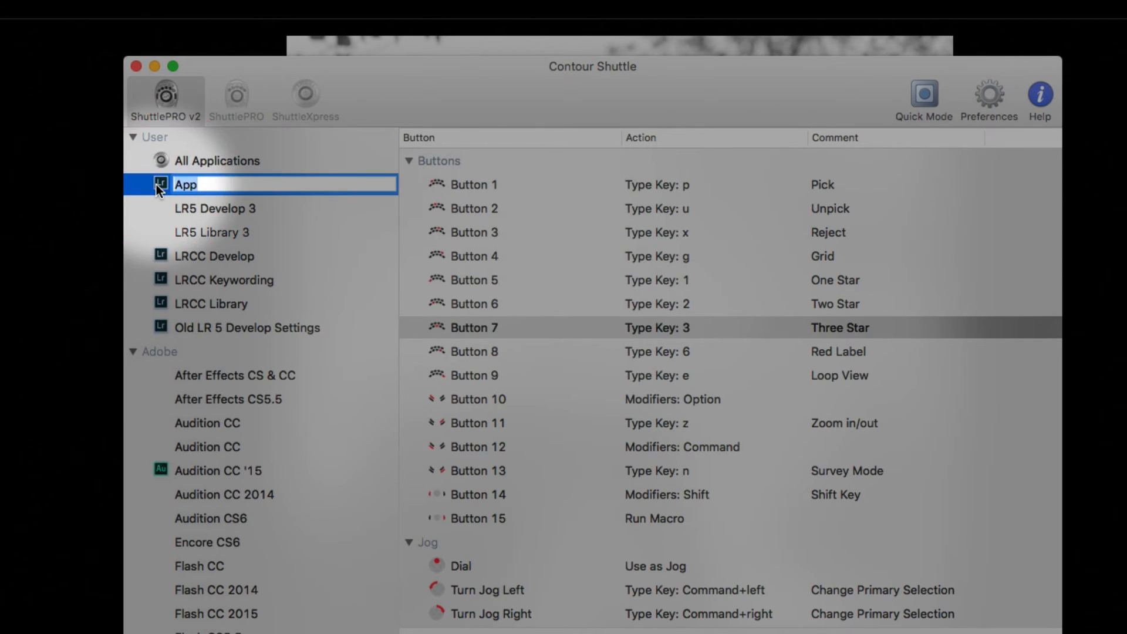
text(Old LR5 L)
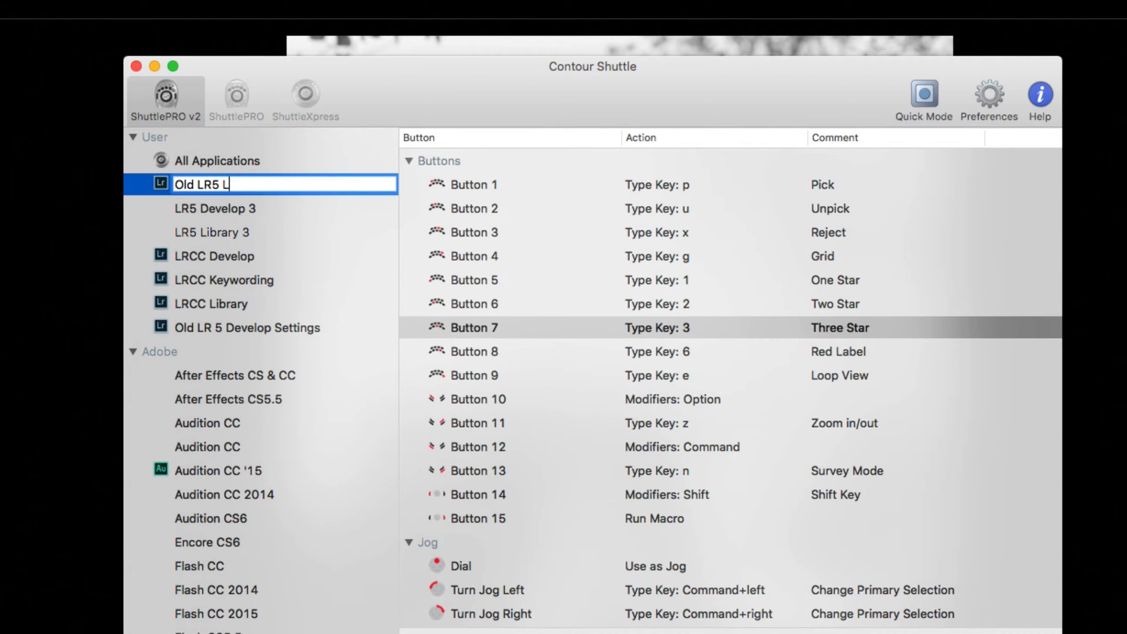
text(ibrary)
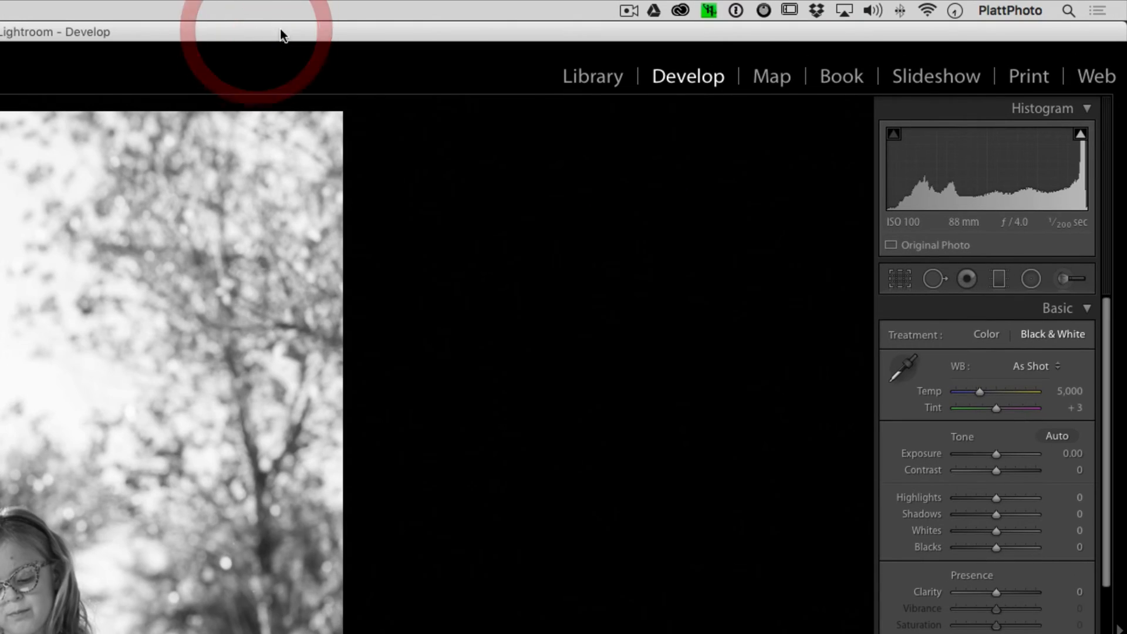
Show the Shuttle menu-bar list confirming Old LR5 Library Settings among the Lightroom sets
click(764, 11)
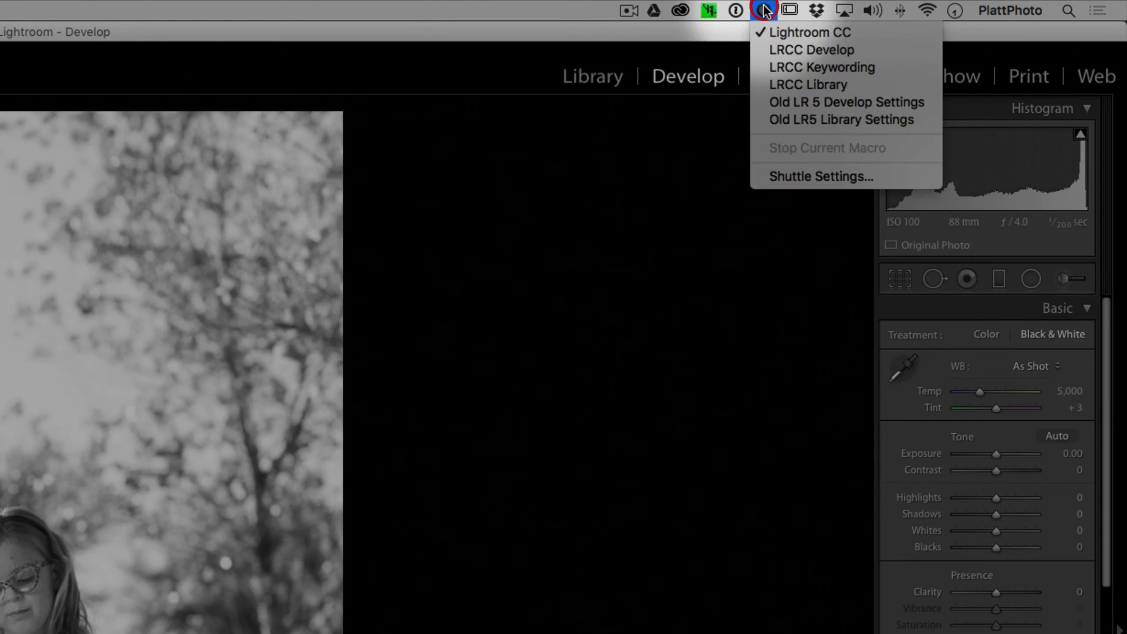
mouse_move(811, 50)
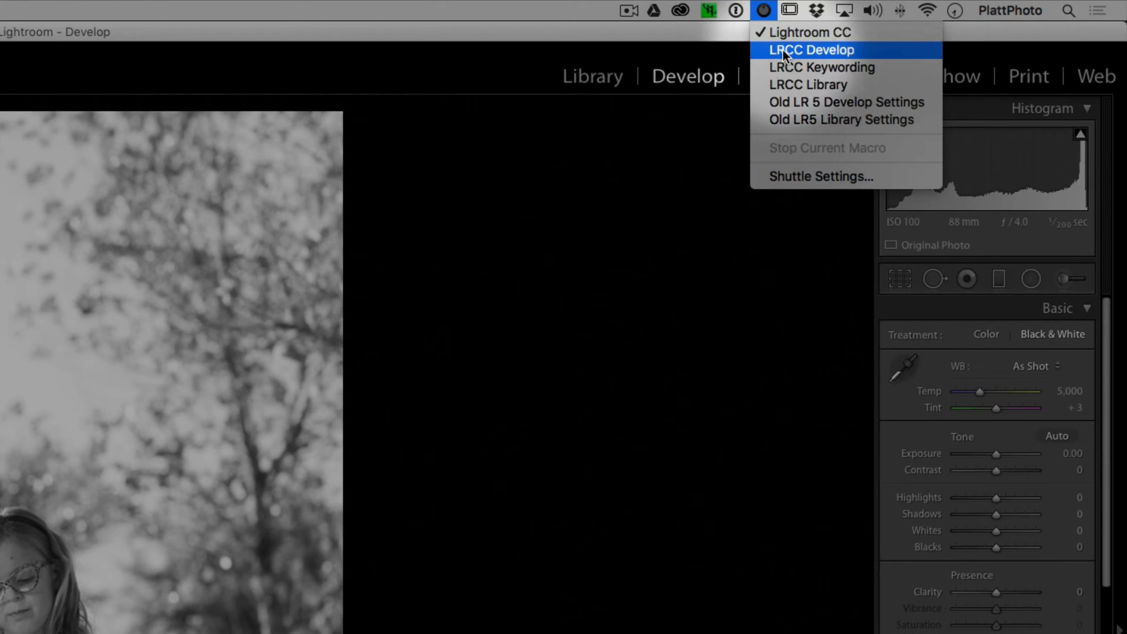
mouse_move(810, 84)
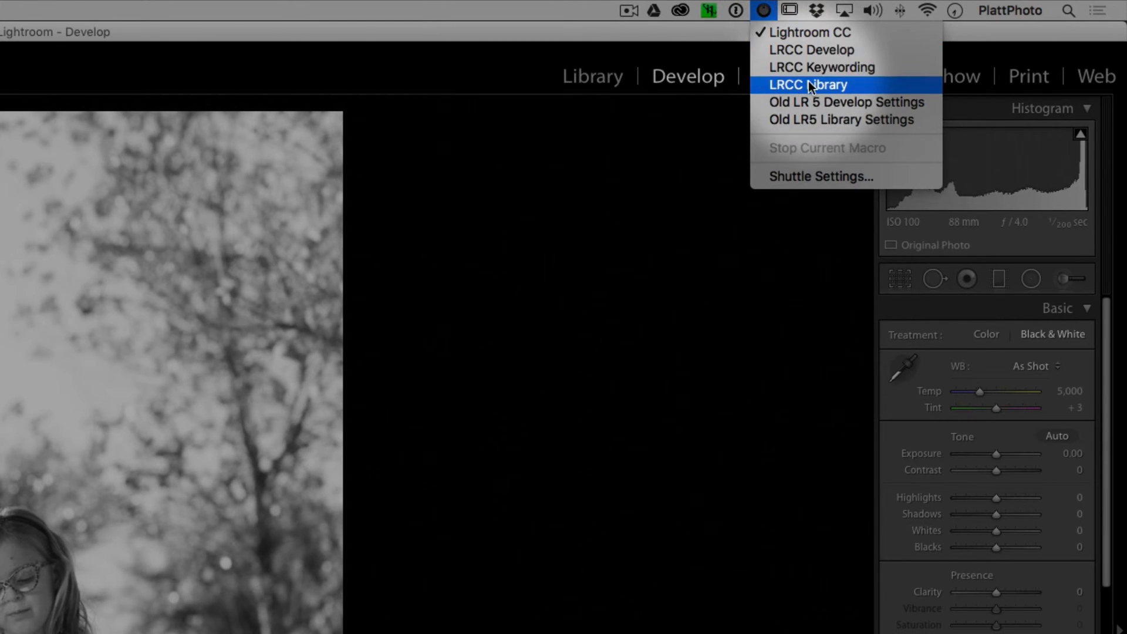
mouse_move(796, 49)
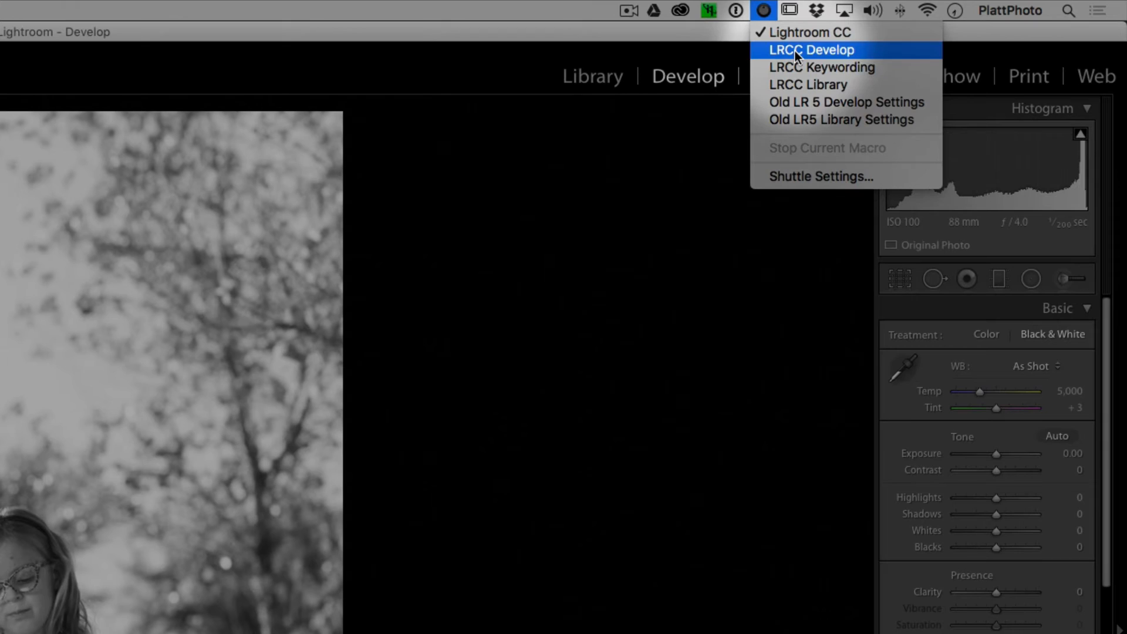
mouse_move(808, 85)
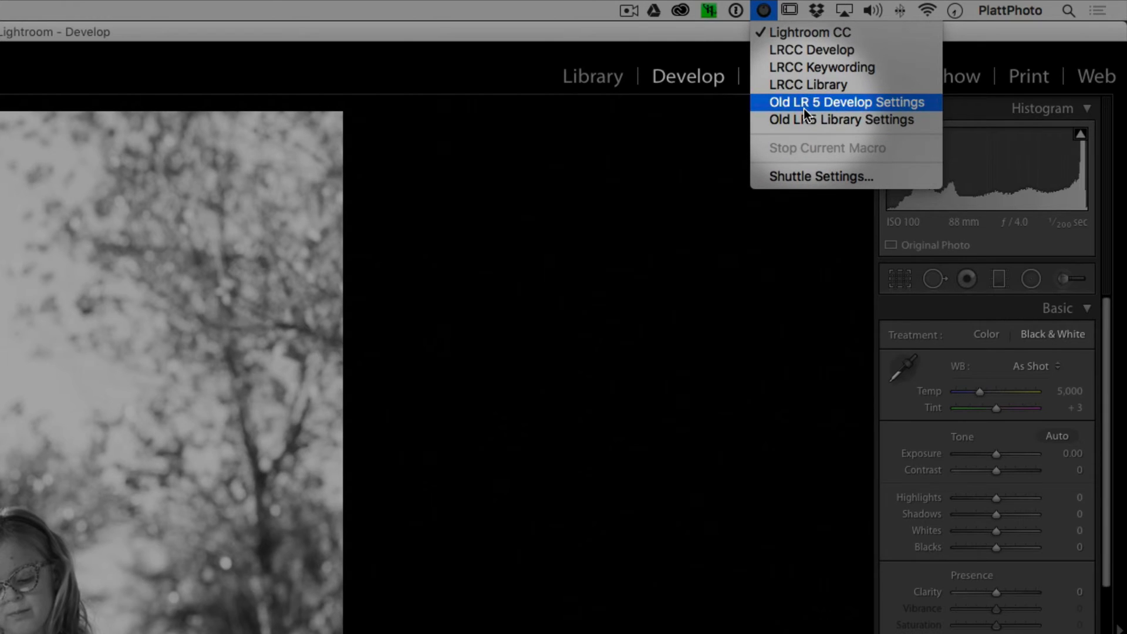
mouse_move(813, 120)
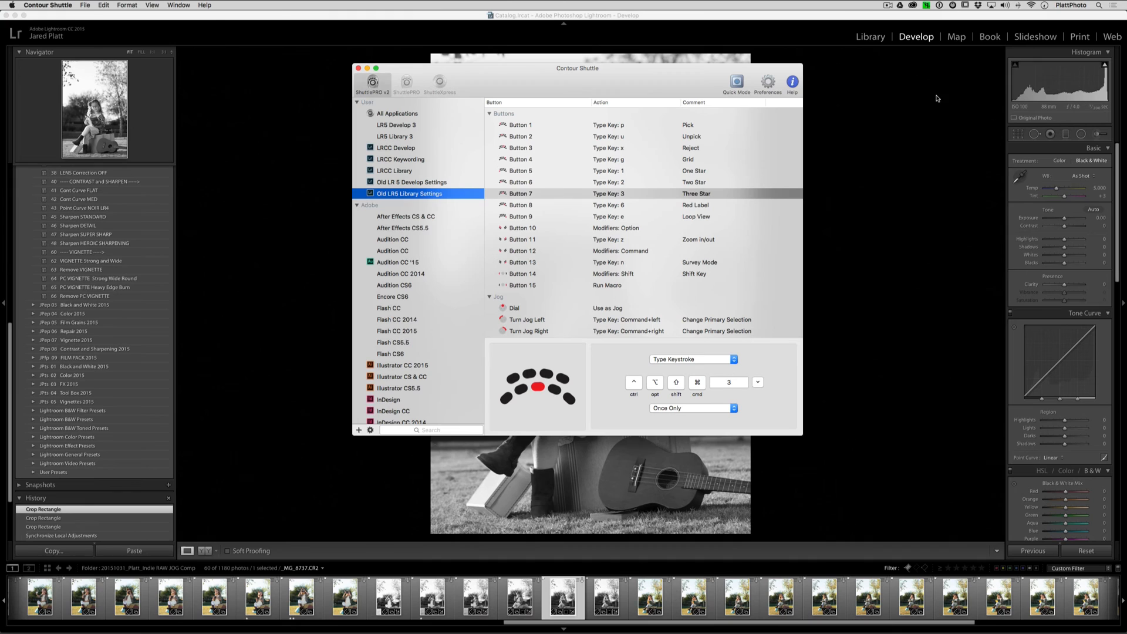
View the Old LR 5 Develop, LRCC Develop and LRCC Keywording mappings in turn
click(410, 182)
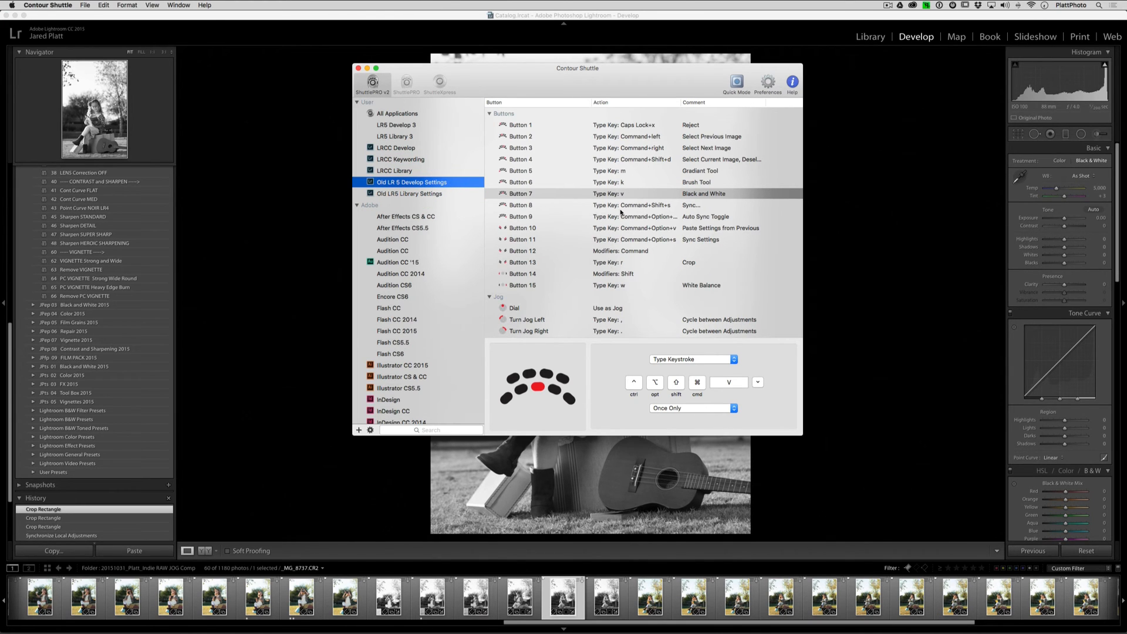
click(521, 204)
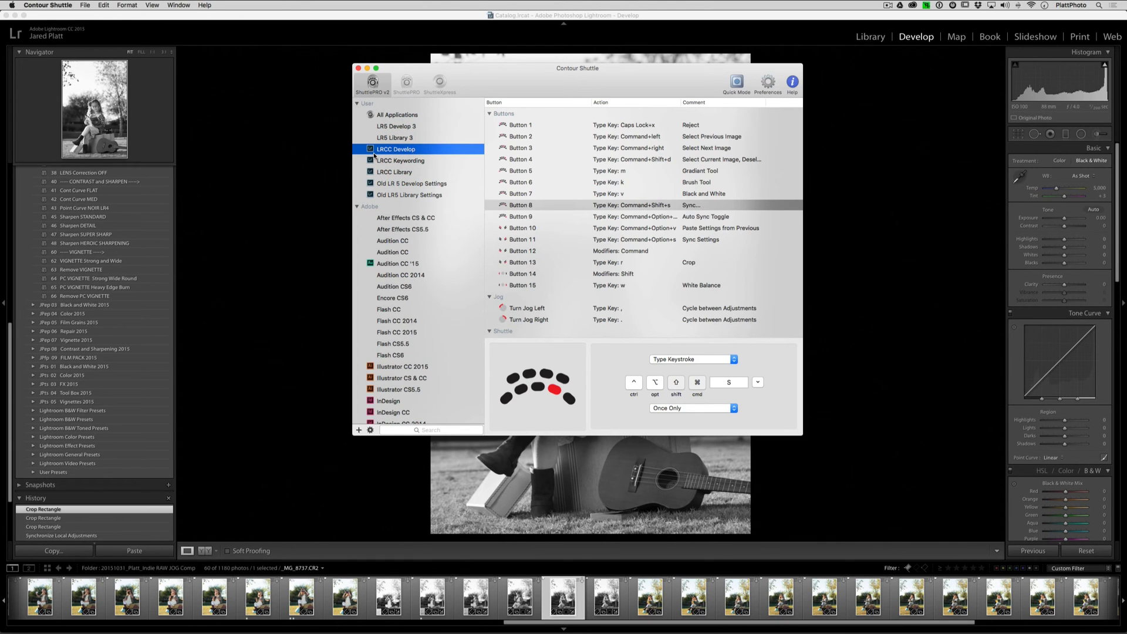
mouse_move(380, 161)
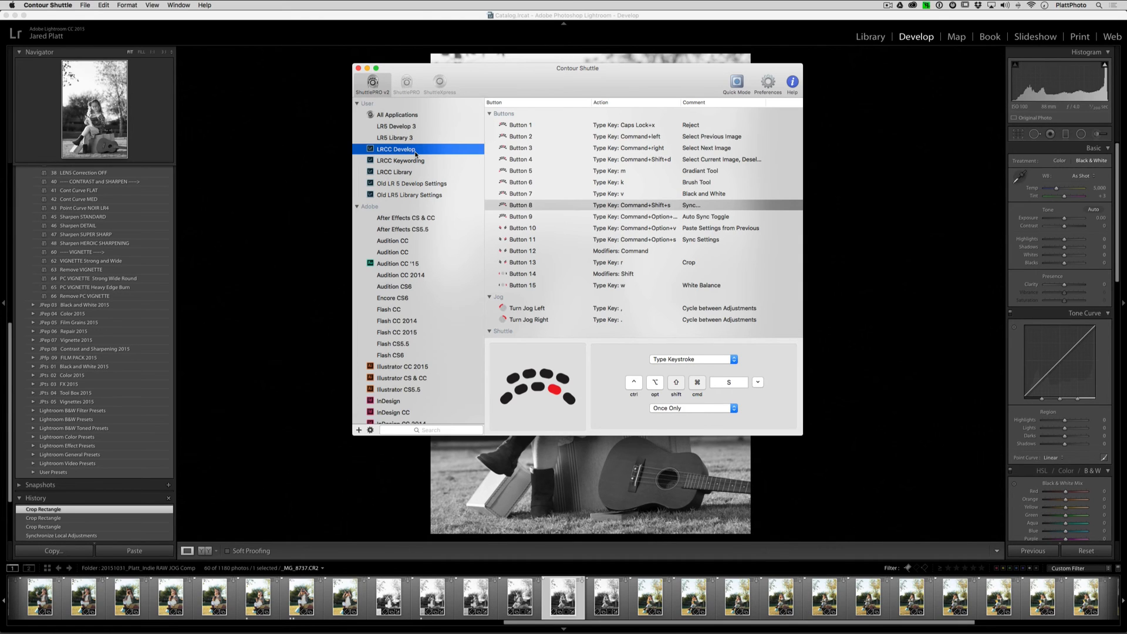
click(401, 161)
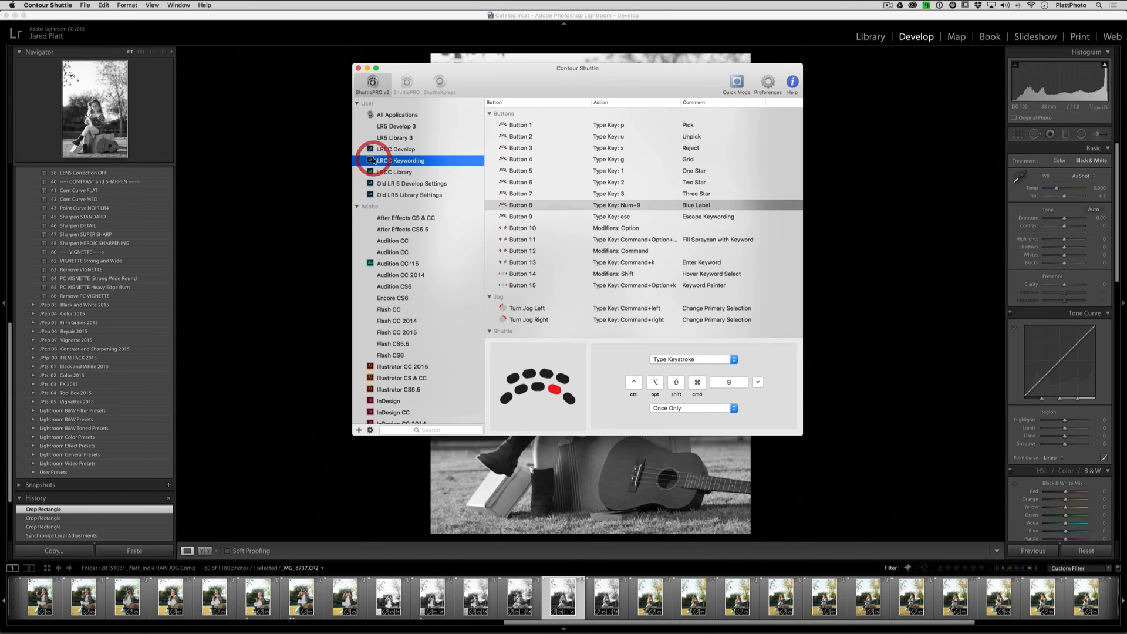